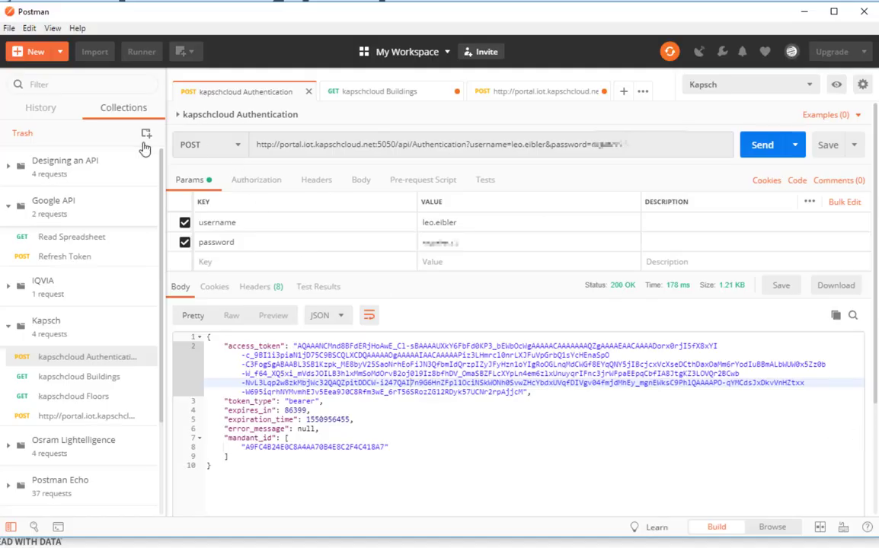
Resend the kapschcloud Authentication request and save its 200 OK token response as an example
click(146, 133)
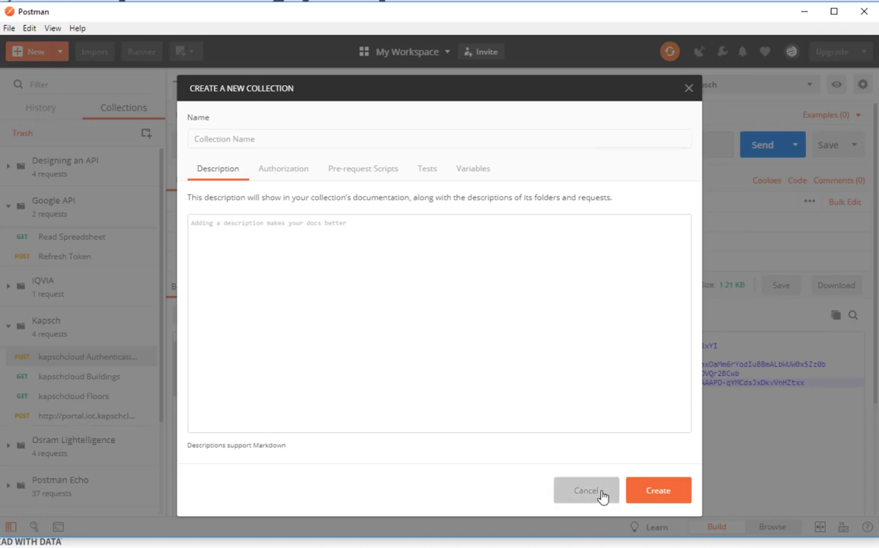
click(586, 490)
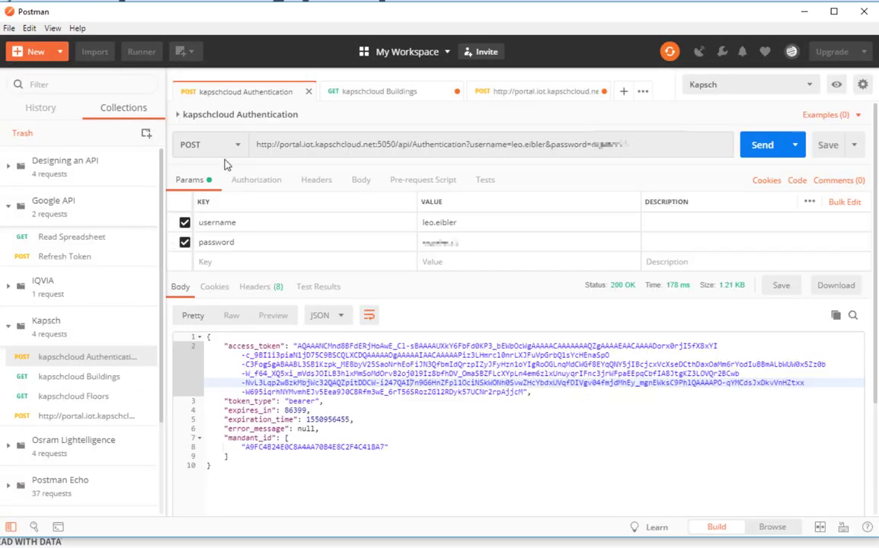
mouse_move(304, 141)
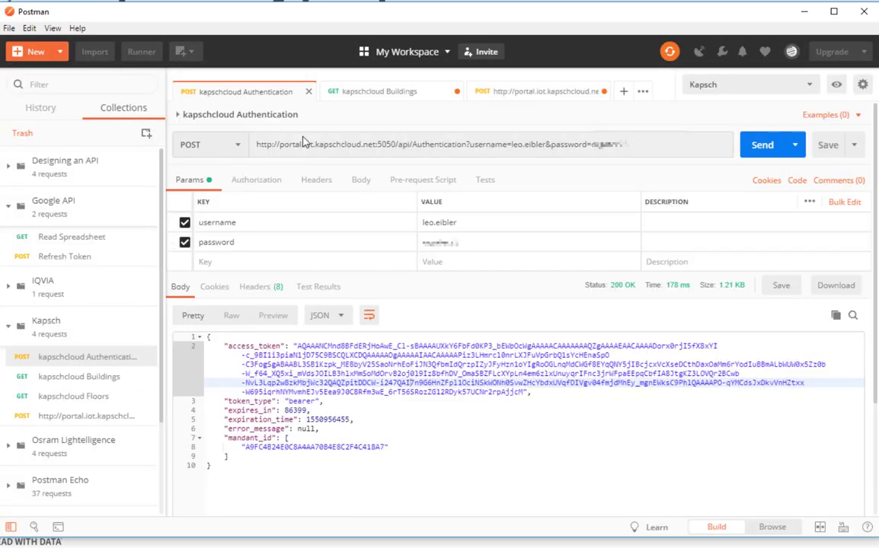
mouse_move(432, 158)
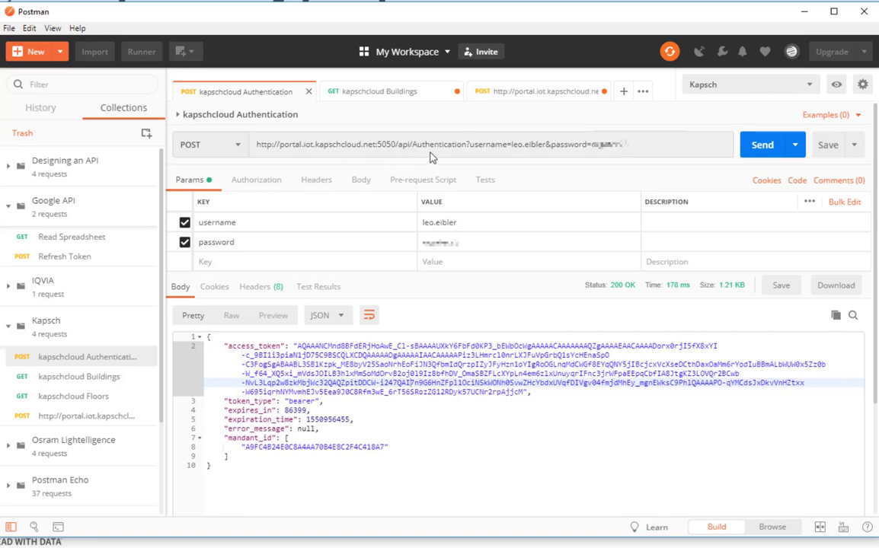
double_click(431, 144)
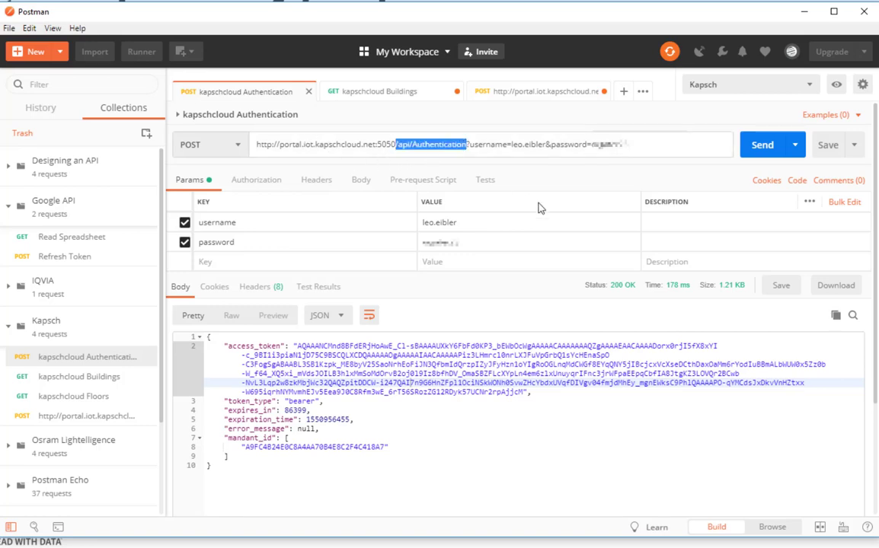
mouse_move(341, 401)
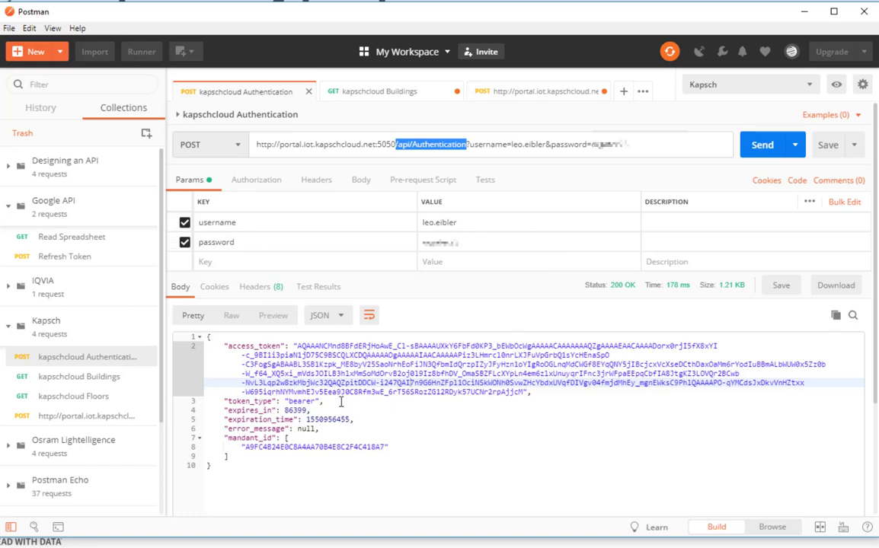
click(765, 144)
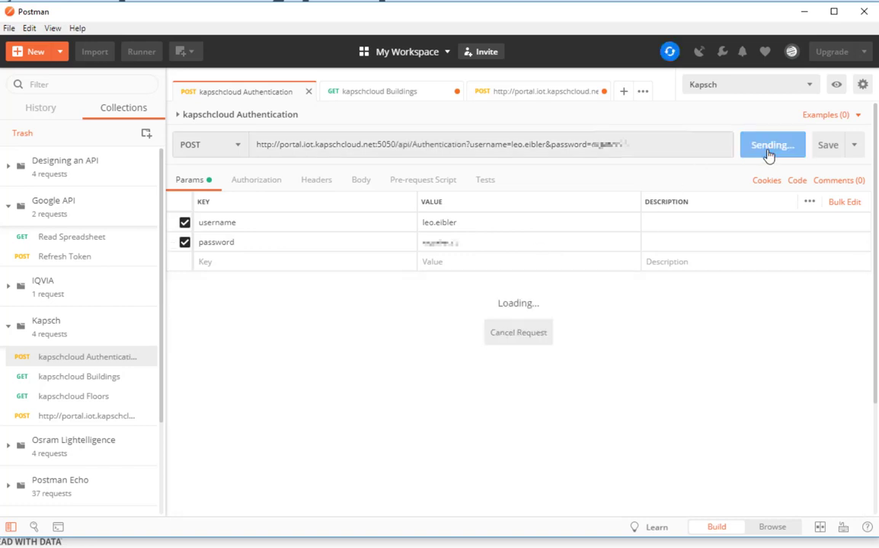
click(768, 145)
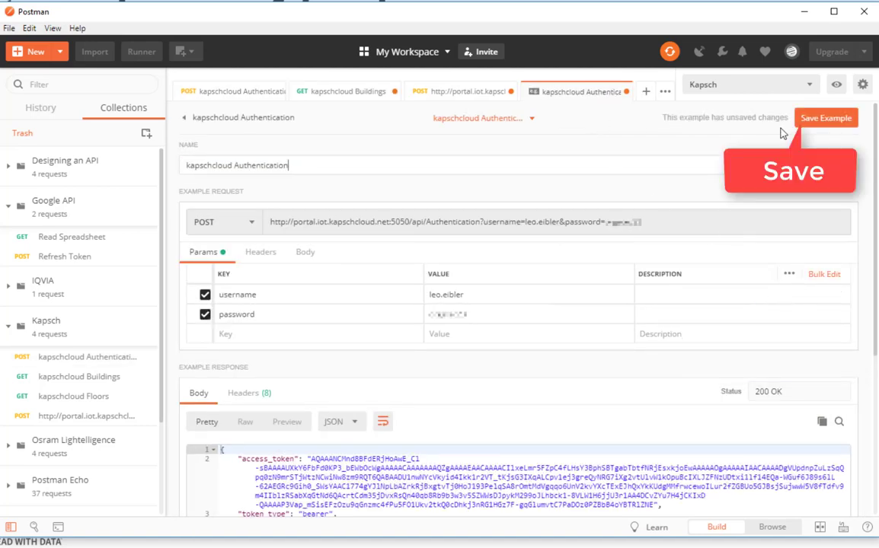
click(825, 117)
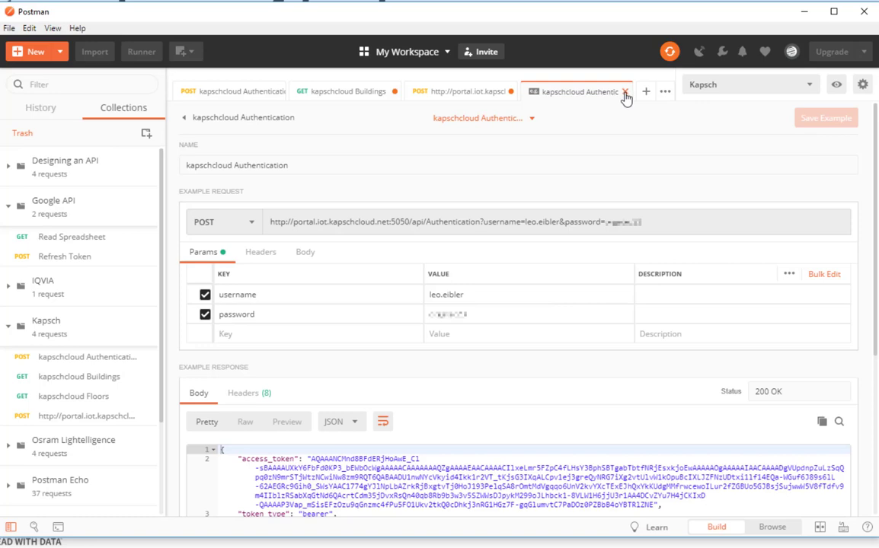
Put the new access_token into the Buildings request's Bearer Token authorization
click(626, 92)
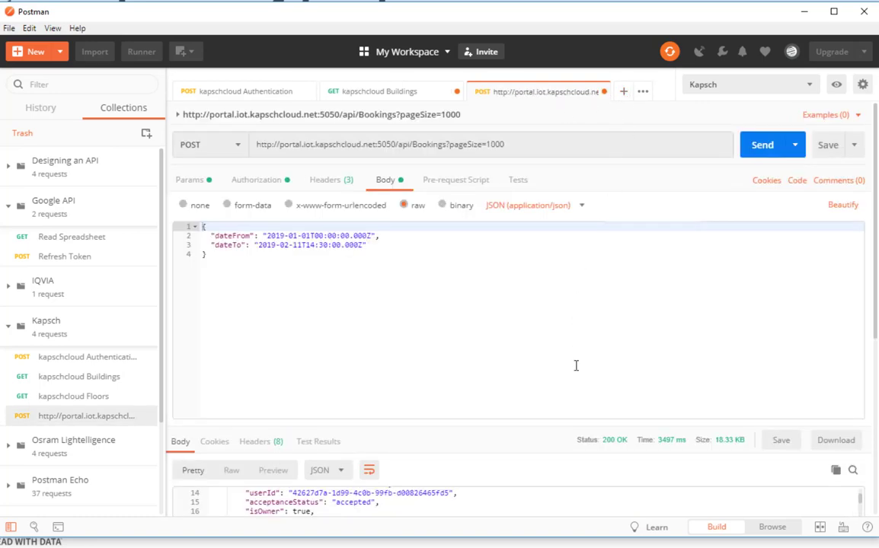
click(244, 91)
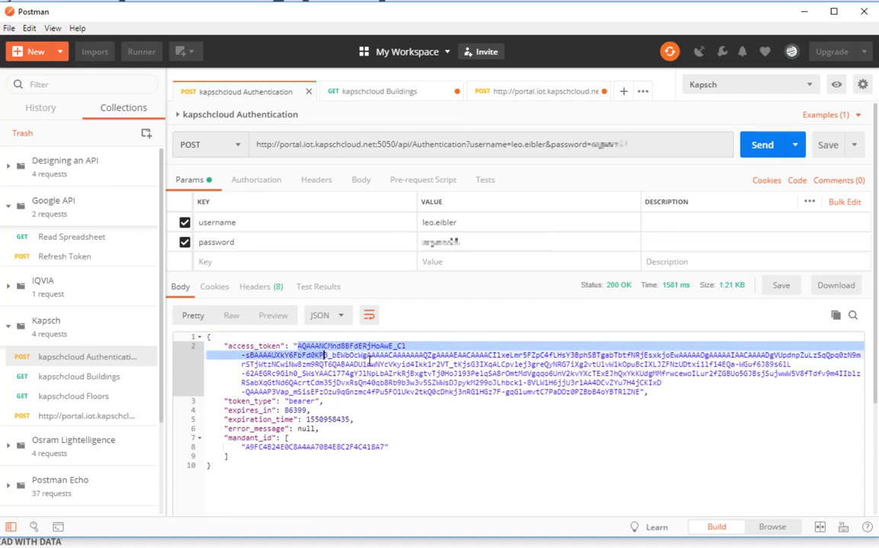
drag(323, 356, 643, 392)
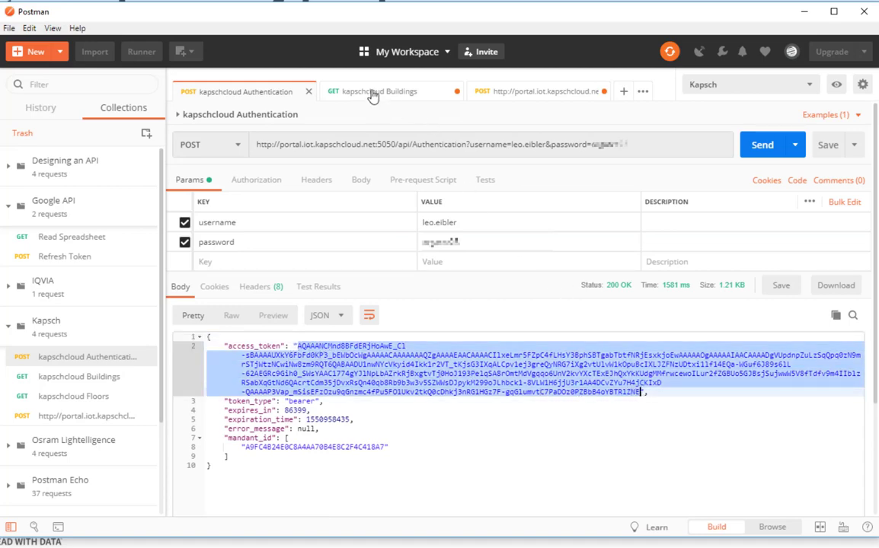
click(373, 91)
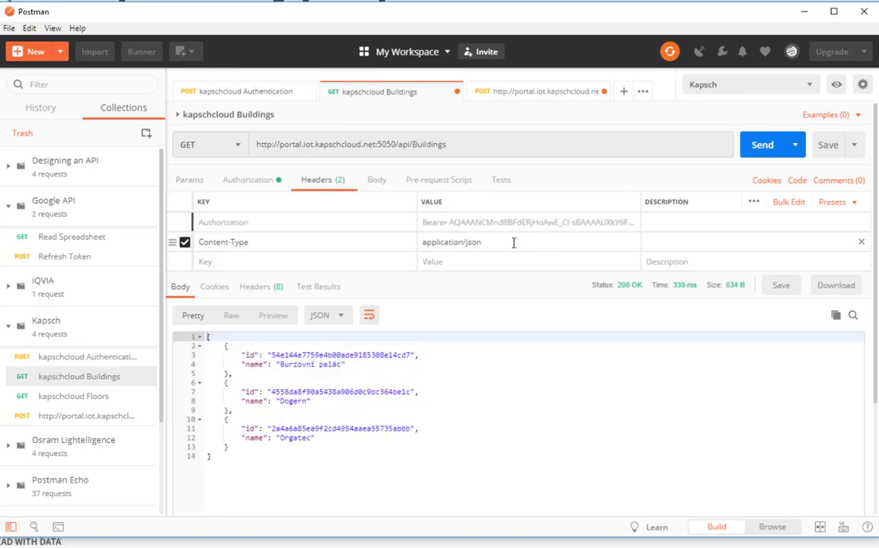
click(248, 180)
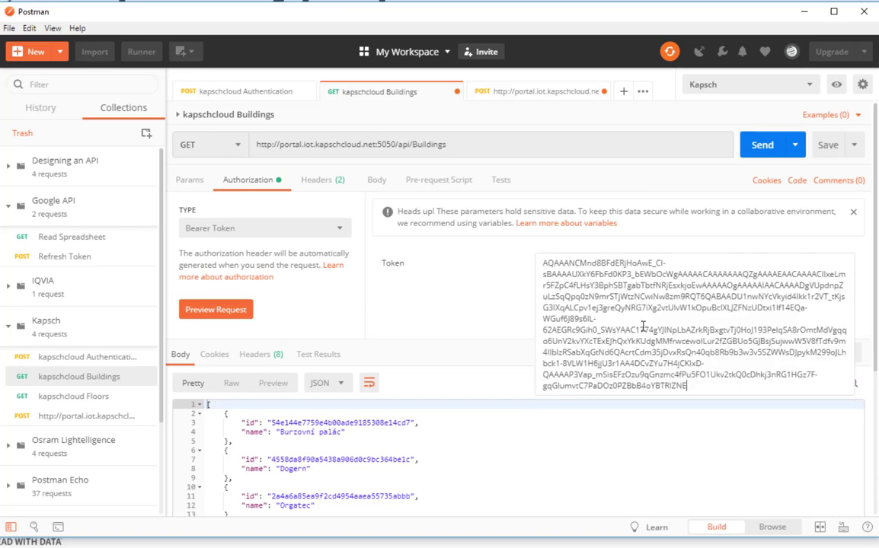
click(215, 309)
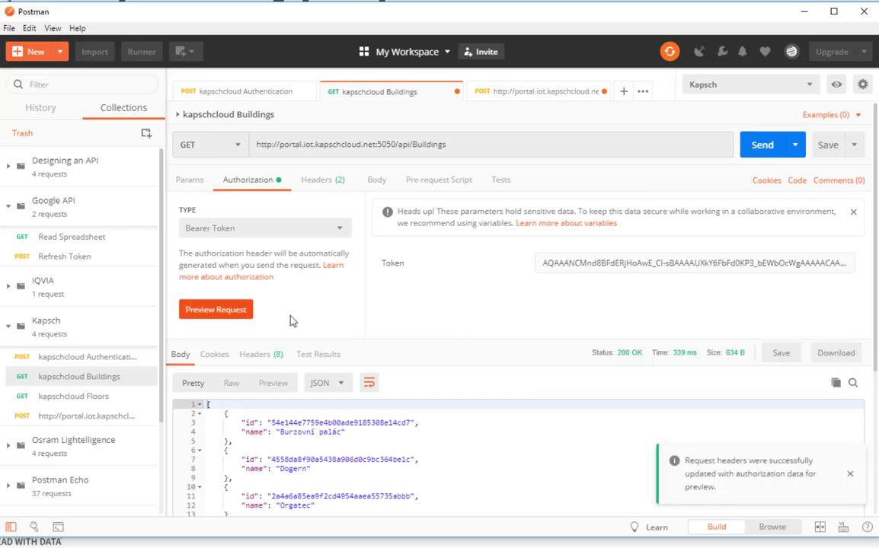
click(317, 180)
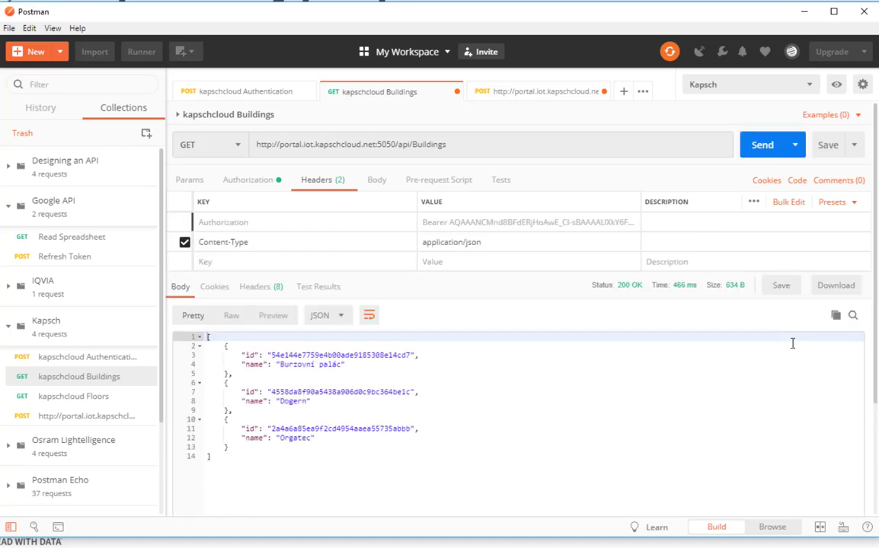
mouse_move(780, 285)
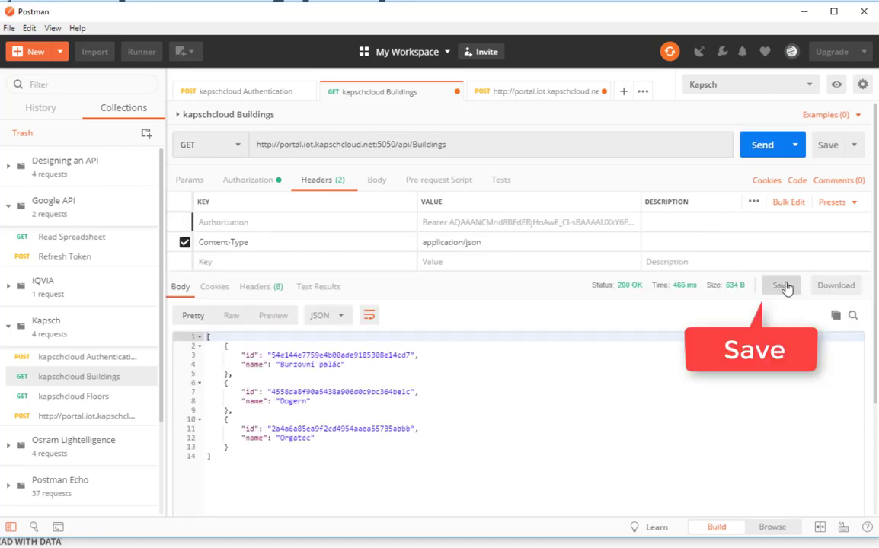
Save the three-building Buildings response as an example and close that example
click(778, 285)
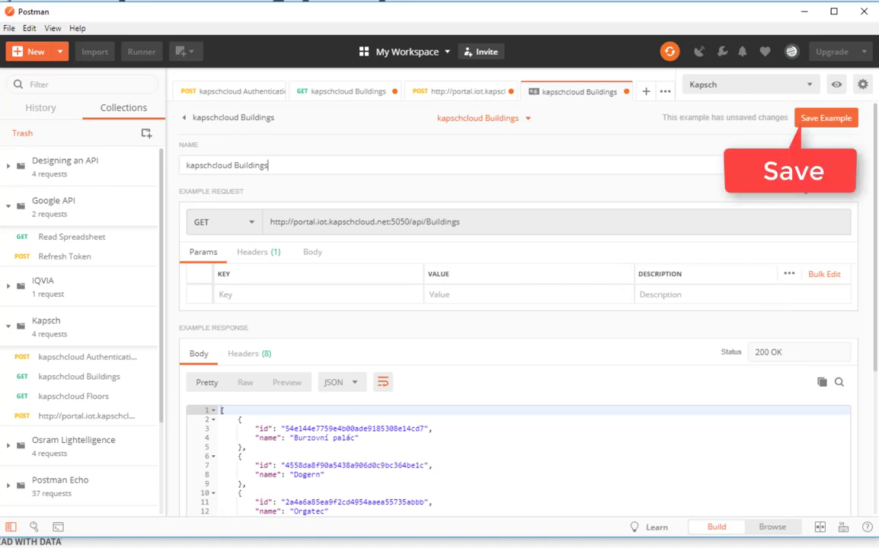
click(825, 118)
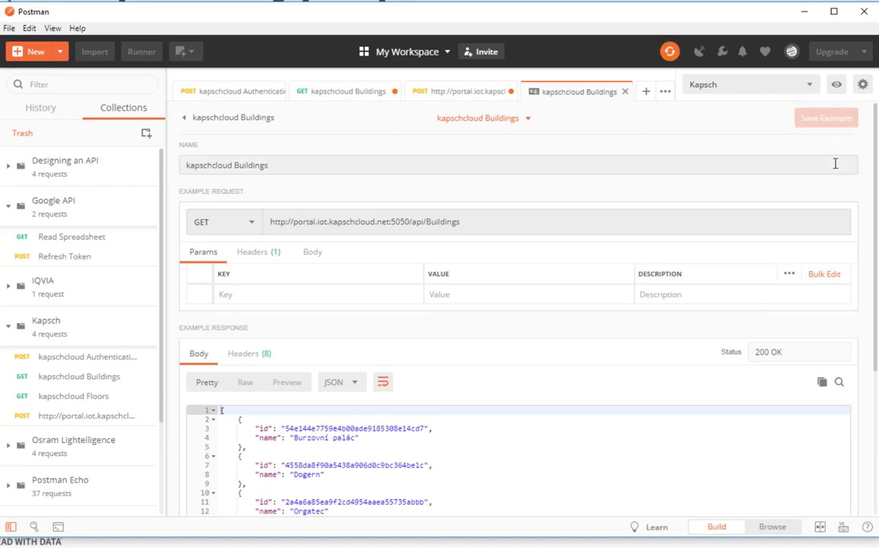
click(540, 91)
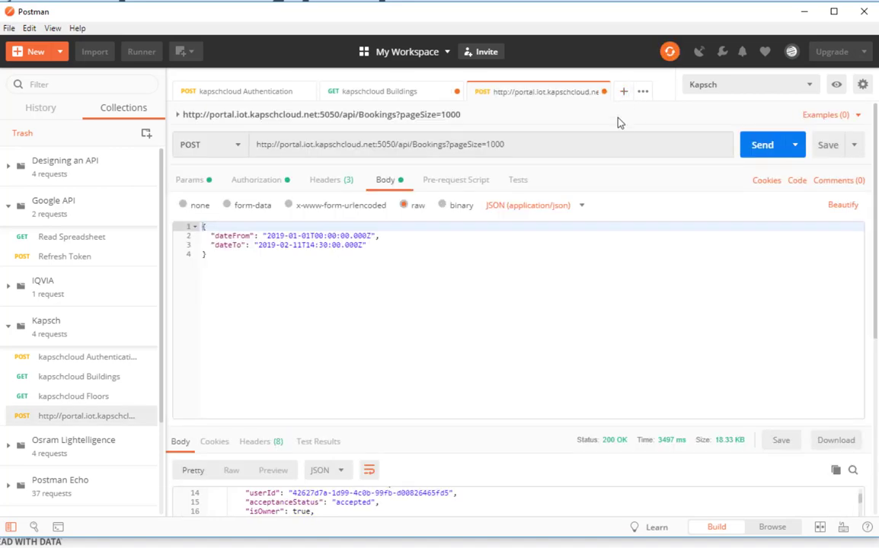
Resend the Bookings POST request with pageSize=1000 and confirm the 200 OK JSON response
click(384, 92)
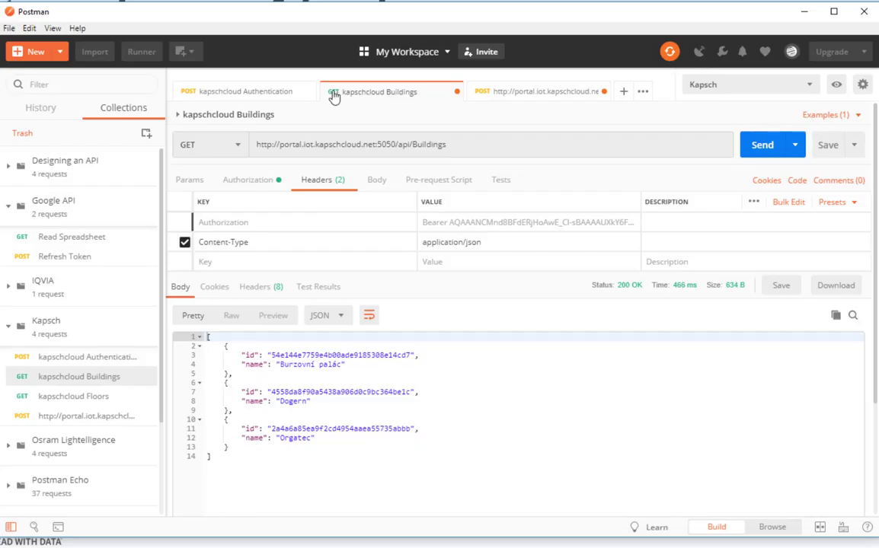
click(244, 92)
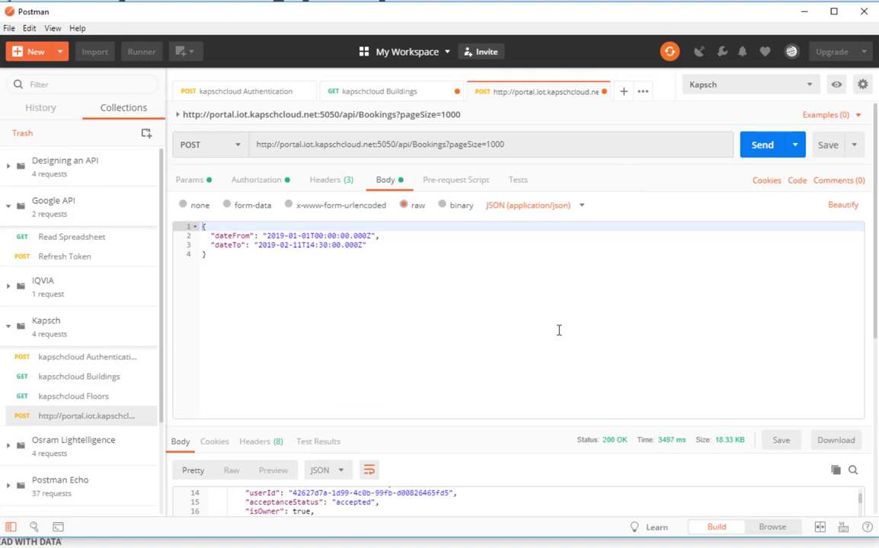
mouse_move(274, 276)
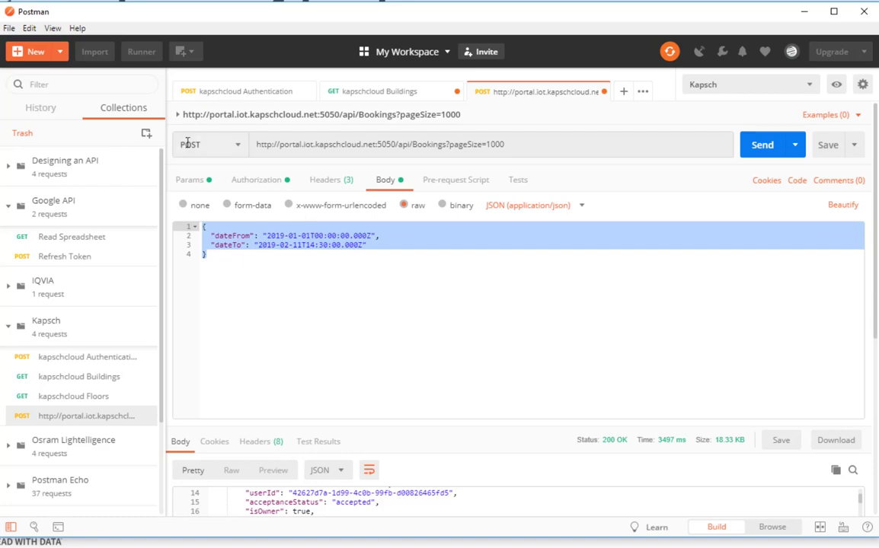
click(326, 180)
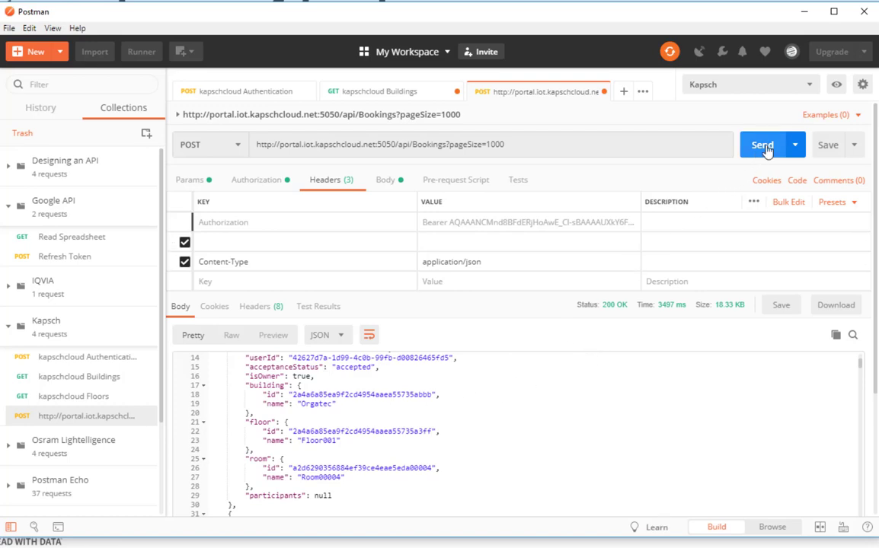
click(763, 145)
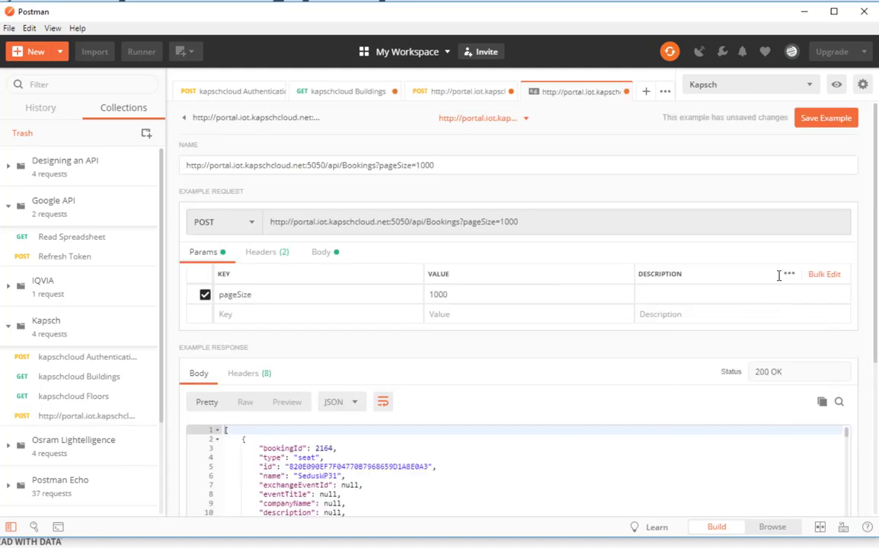
click(761, 145)
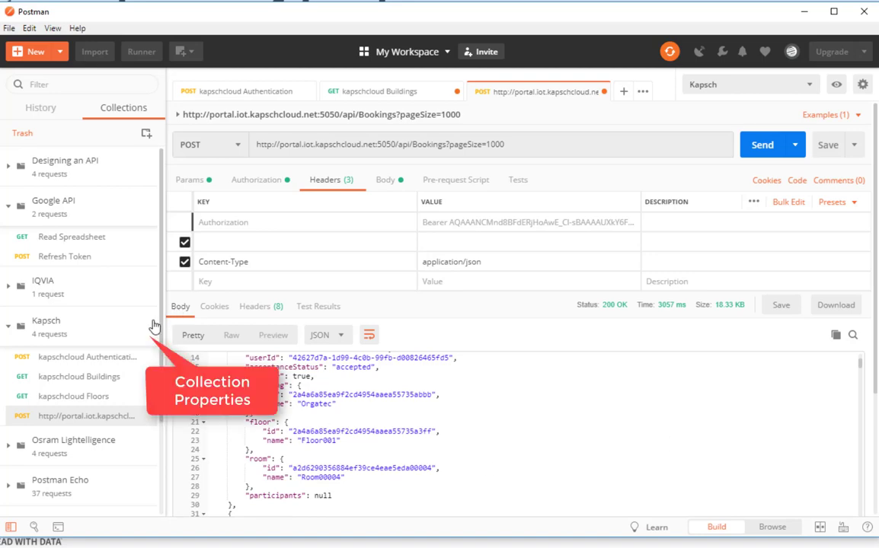
Mock the Kapsch collection as server 'Kapsch' using the Kapsch environment
click(148, 336)
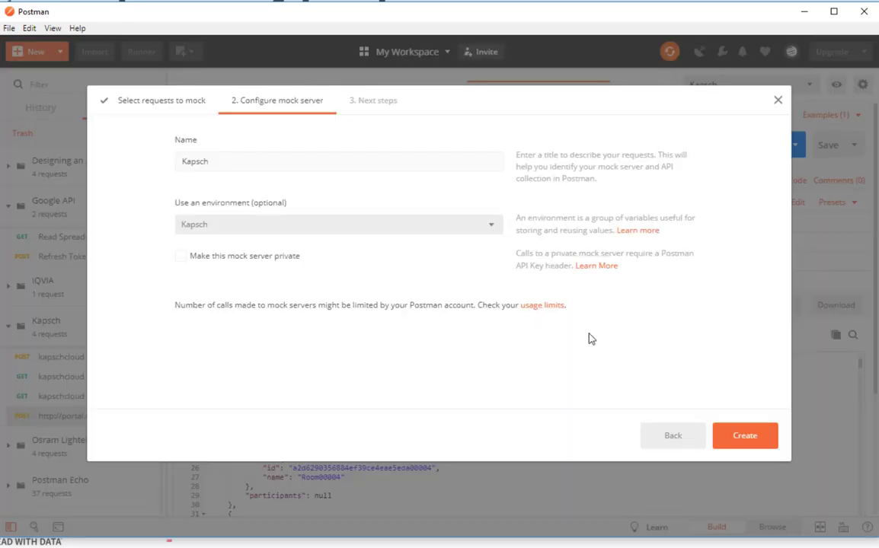
click(744, 436)
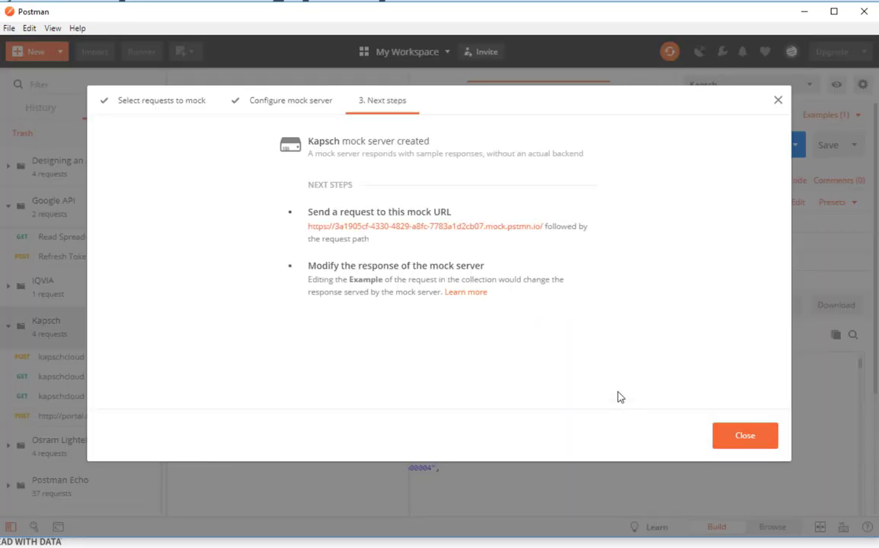
click(744, 435)
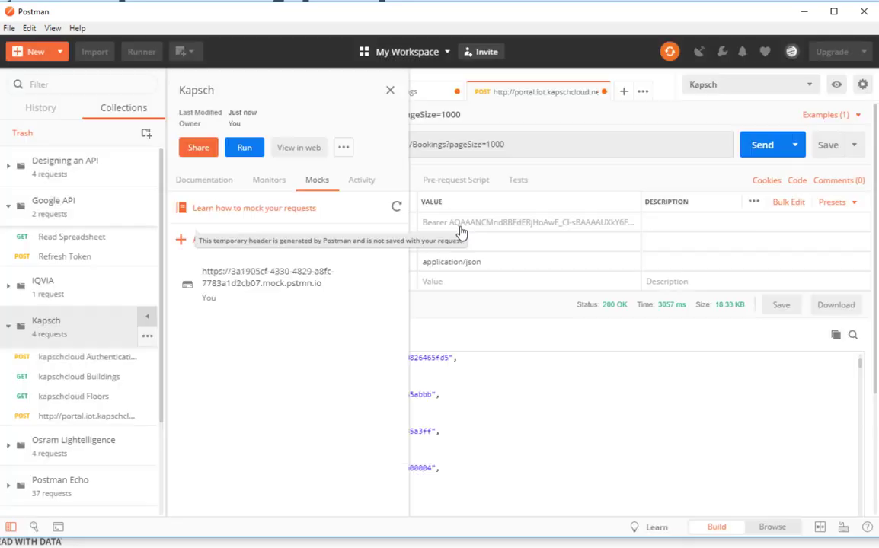
click(266, 277)
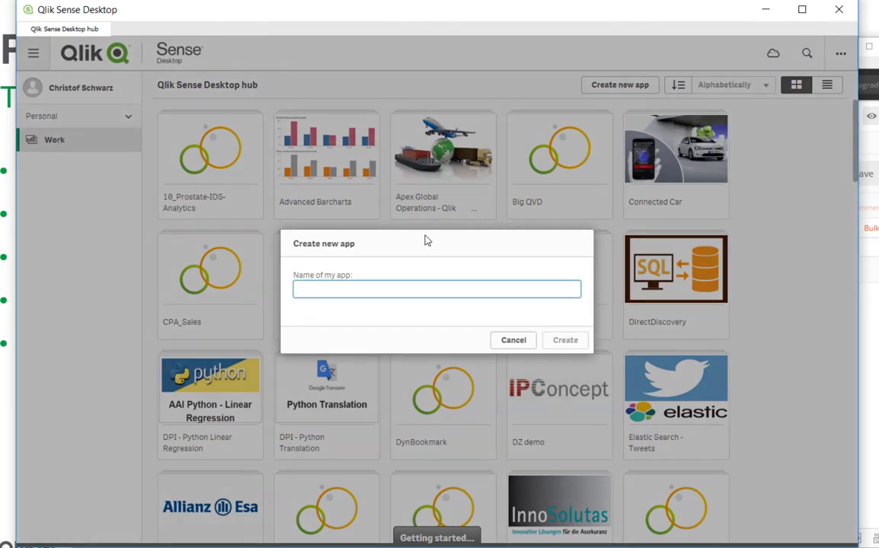
Create an app titled REST34 and open the empty app
text(REST34)
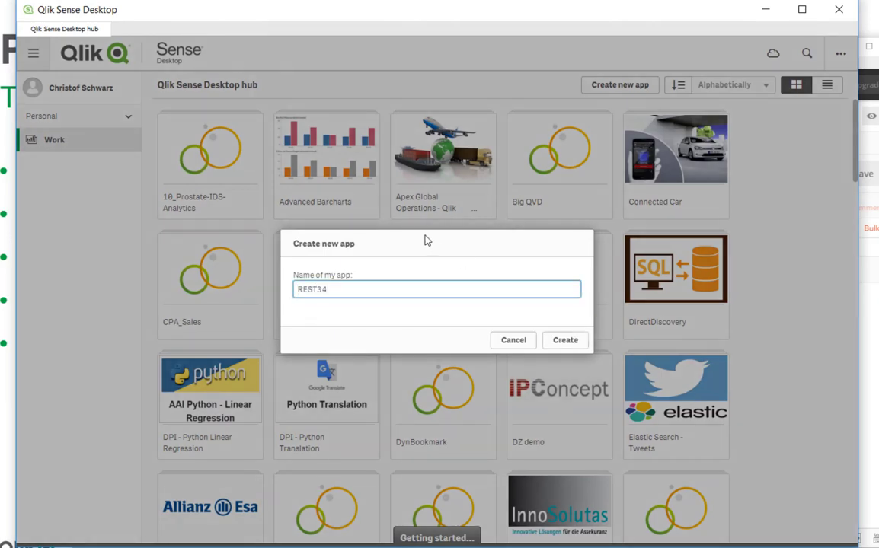
click(565, 340)
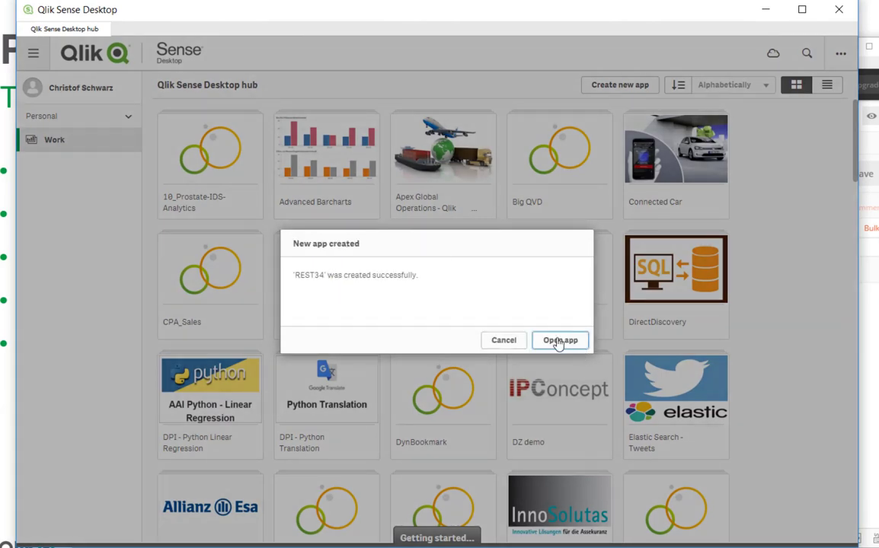
click(560, 341)
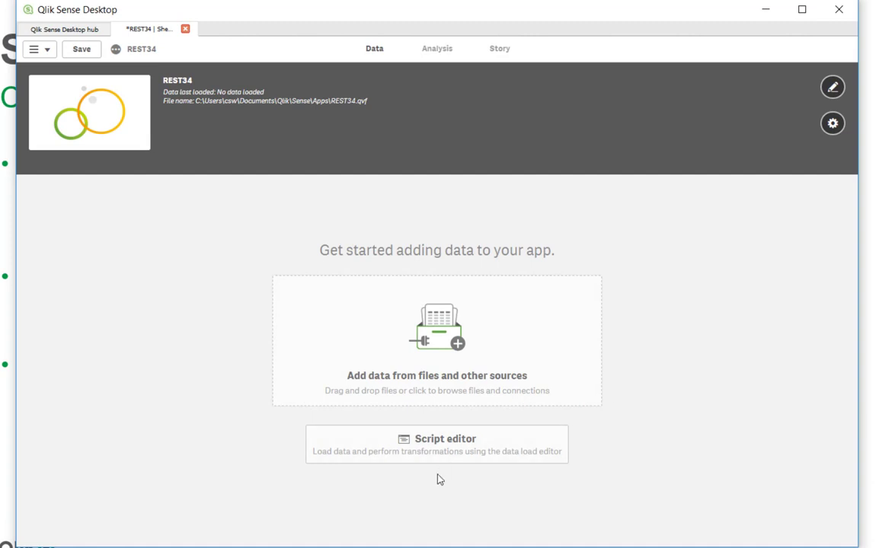
Add a new section in REST34's script editor and choose REST as a new data source
click(437, 444)
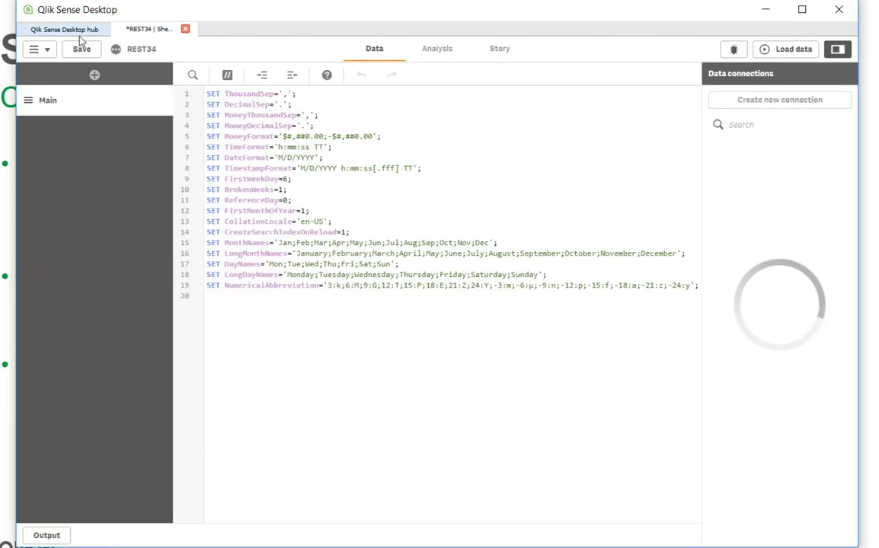
click(94, 75)
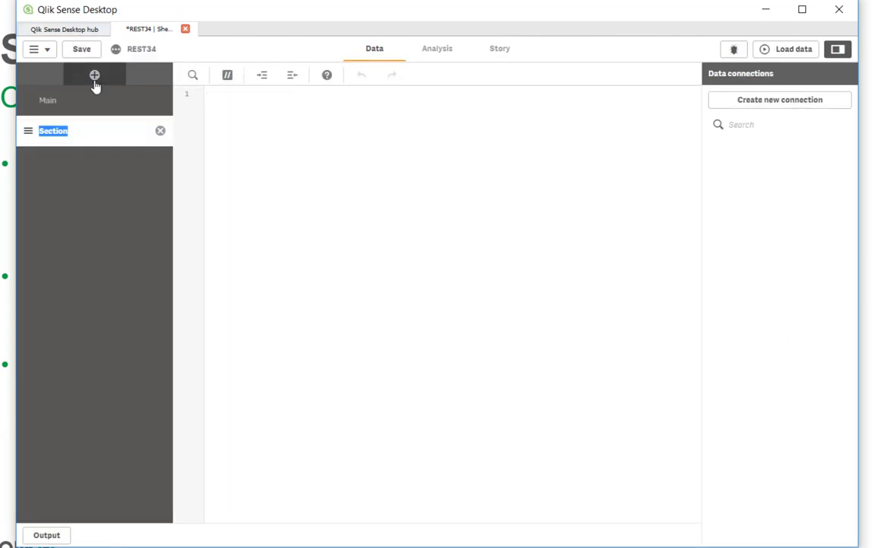
click(778, 100)
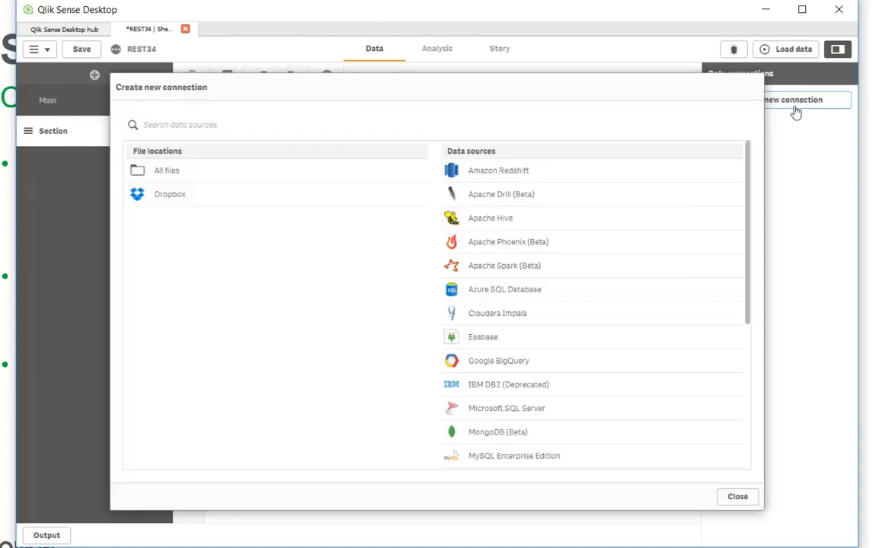
click(736, 497)
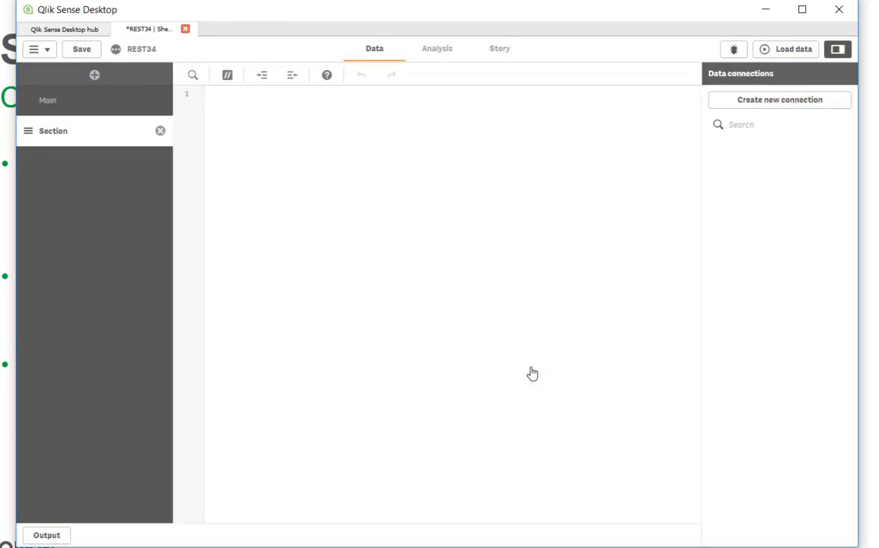
Fill the REST form: jsonplaceholder posts URL, POST method, Anonymous authentication, name POST
click(779, 100)
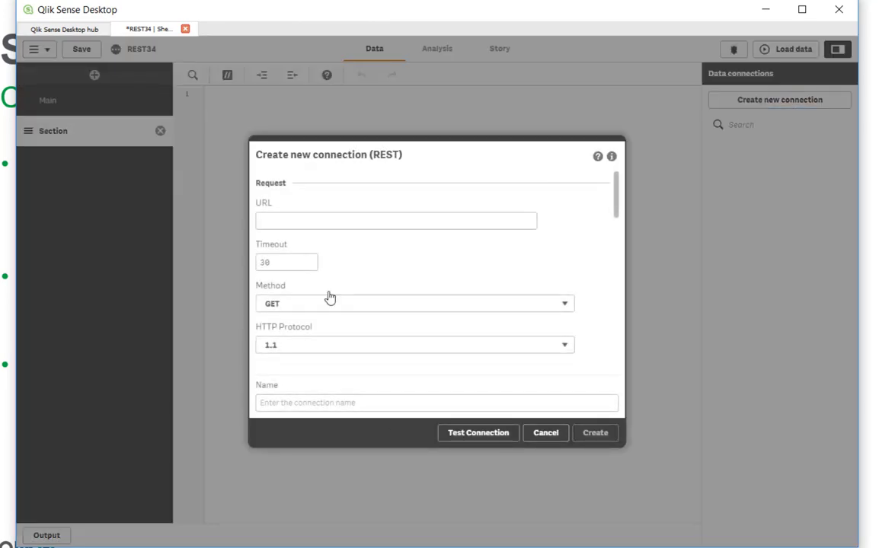
text(http://jsonplaceholder.typicode.com/posts)
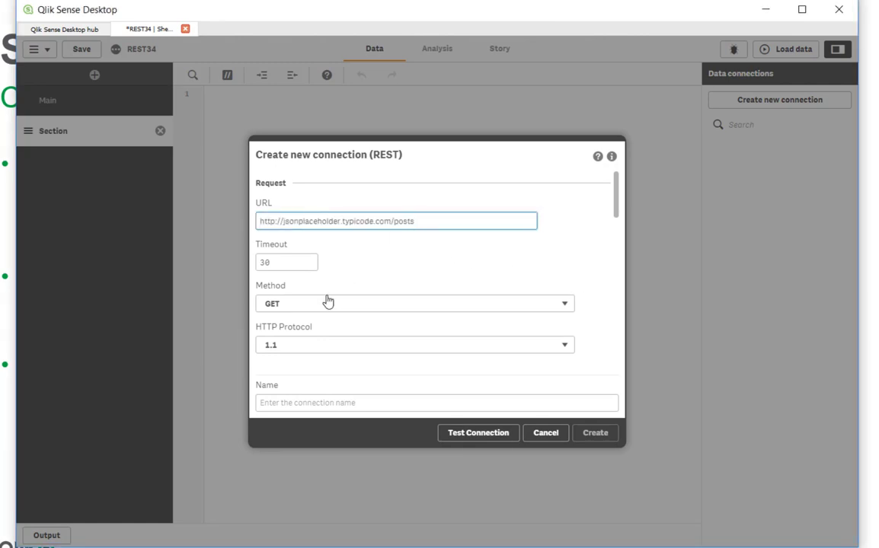
click(413, 303)
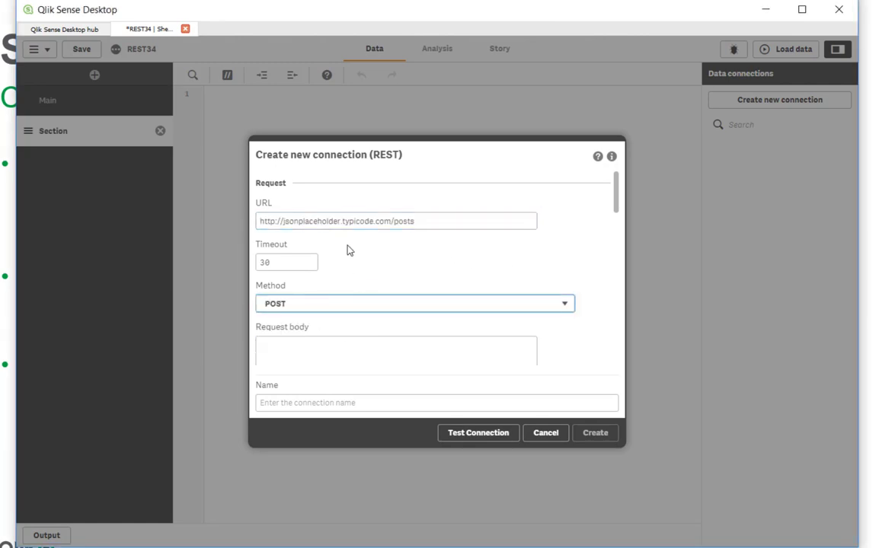
scroll(down, 3)
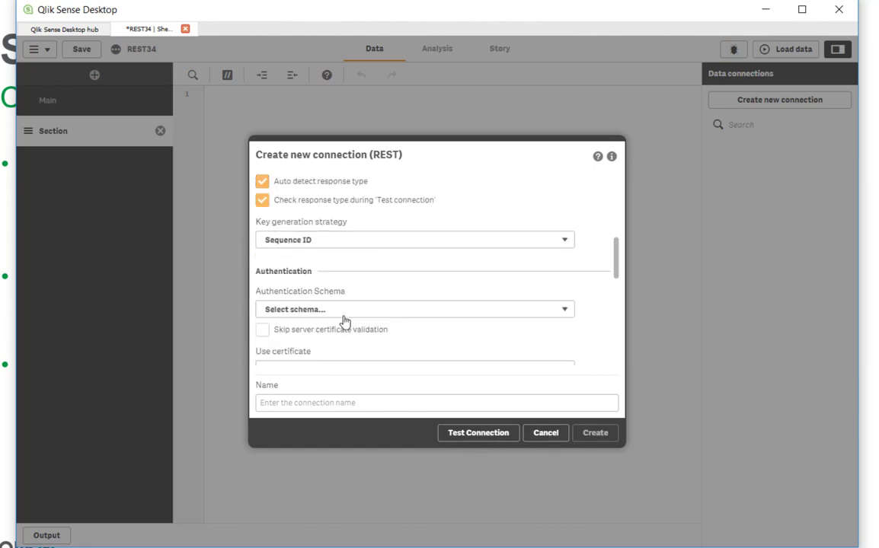
click(413, 309)
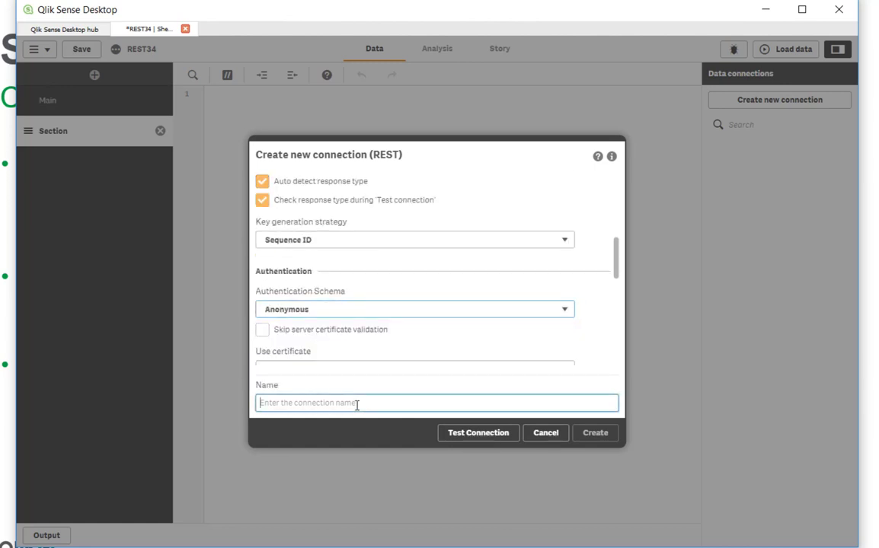
text(POST)
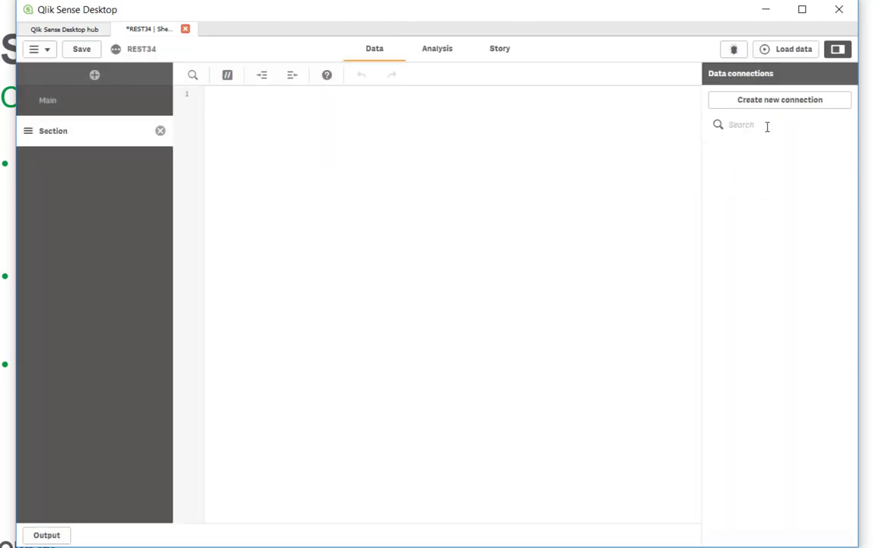
click(779, 100)
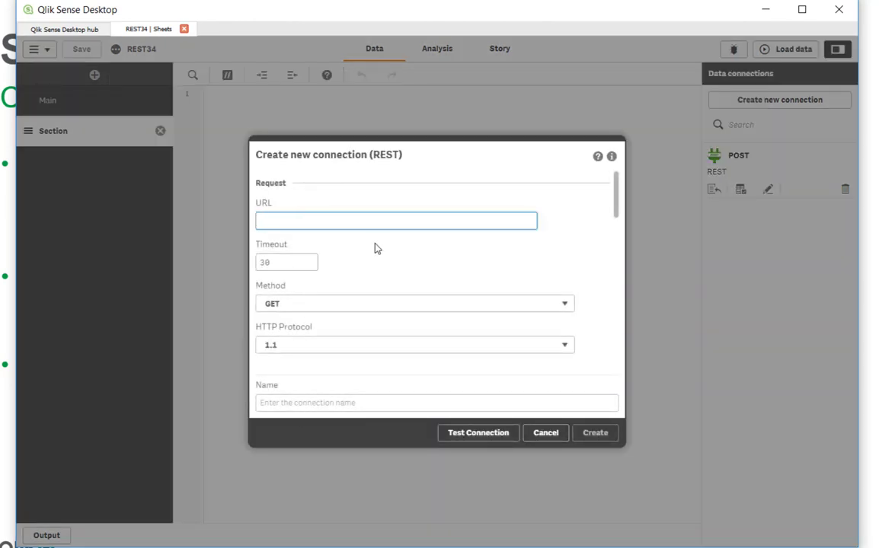
text(http://jsonplaceholder.typicode.com/to)
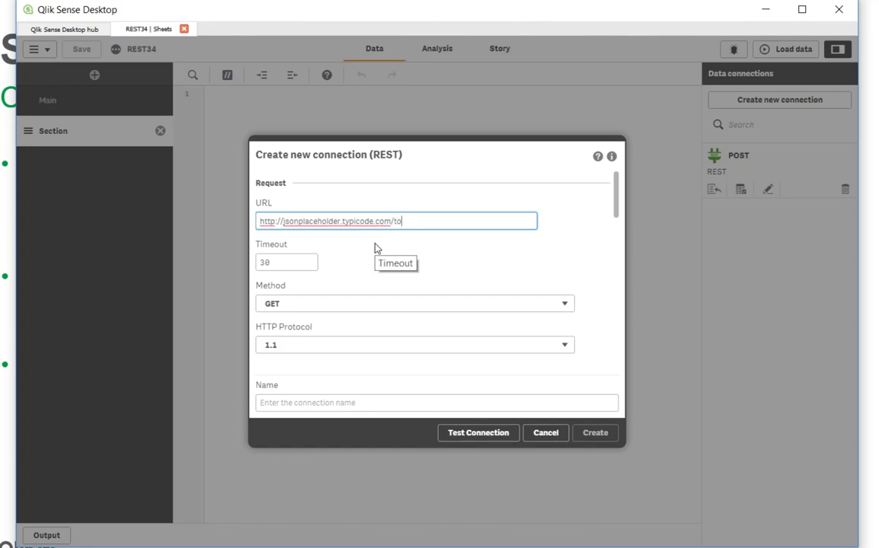
text(dos)
click(437, 403)
text(G)
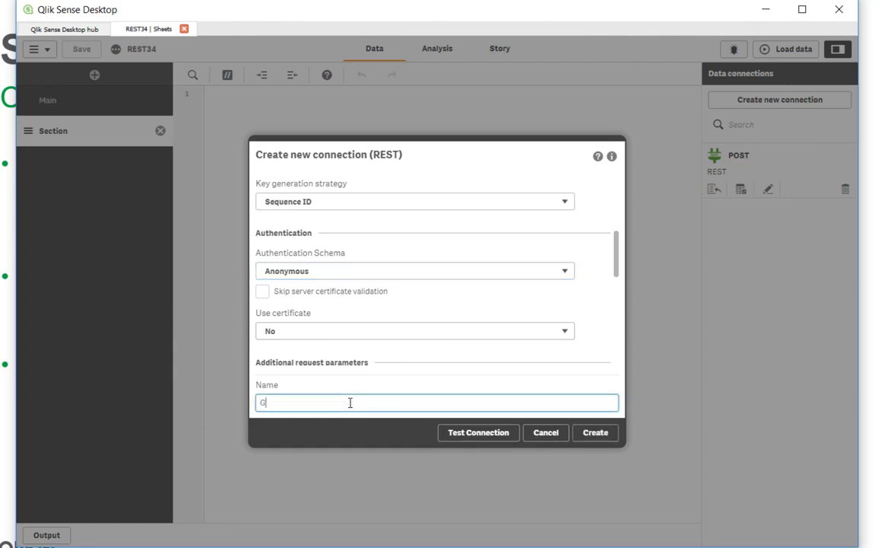
text(ET)
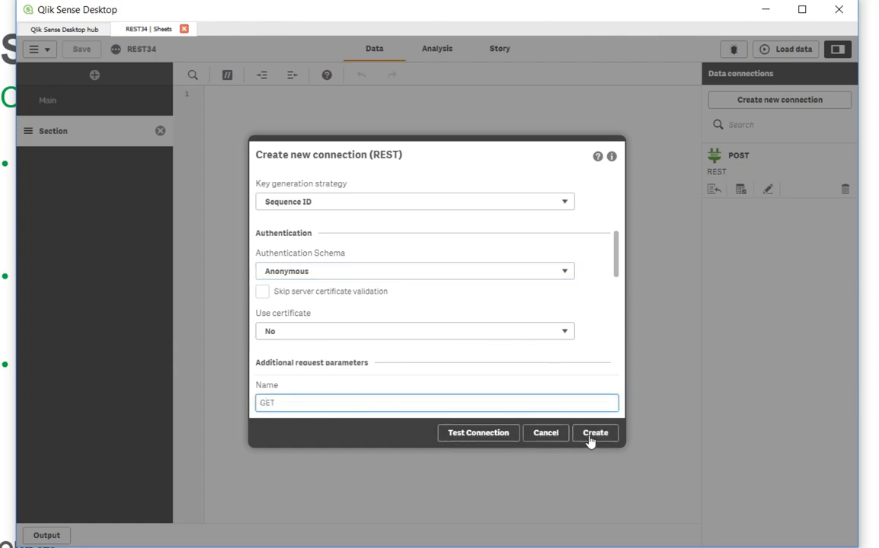
click(595, 432)
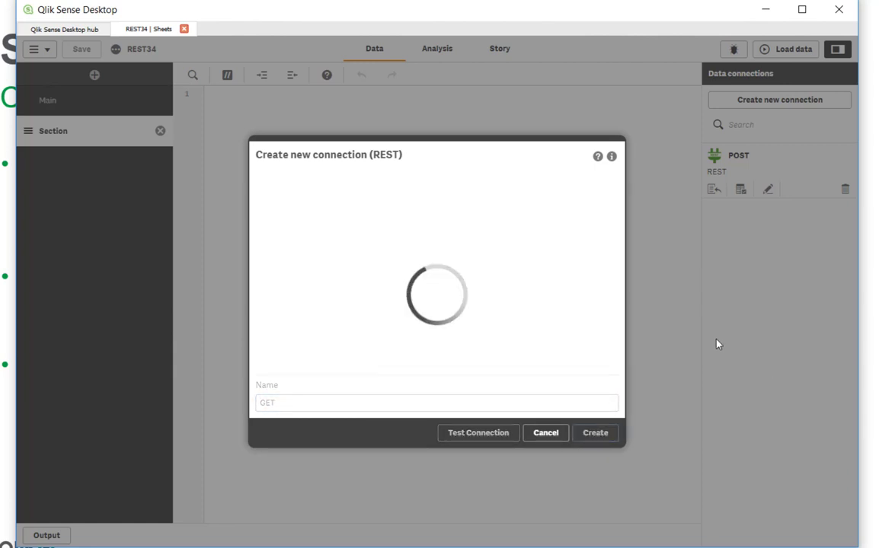
click(594, 433)
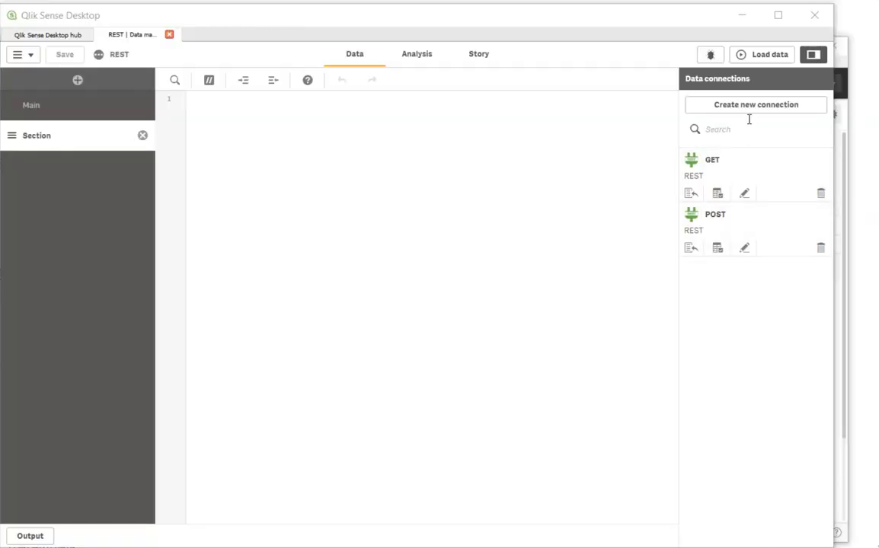
Create anonymous REST connection 'test' to the mock server's /api/Authentication URL
click(755, 105)
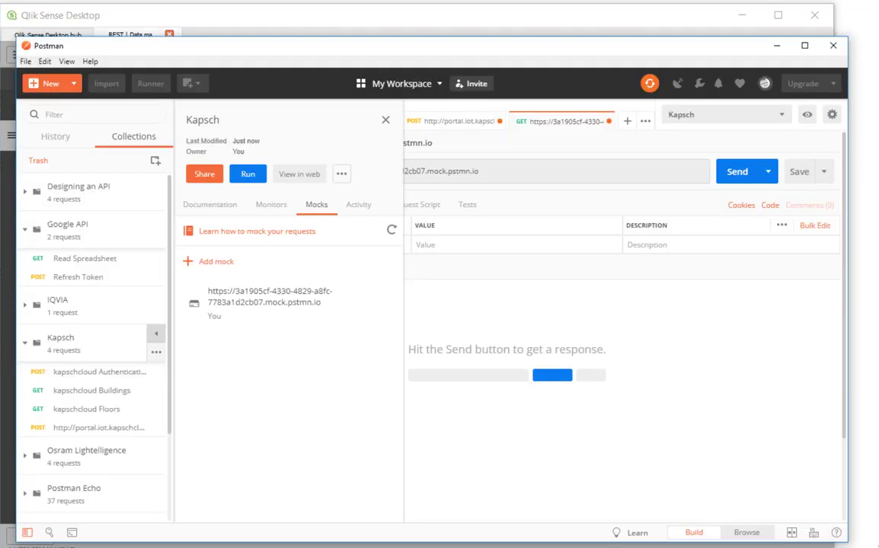
click(364, 304)
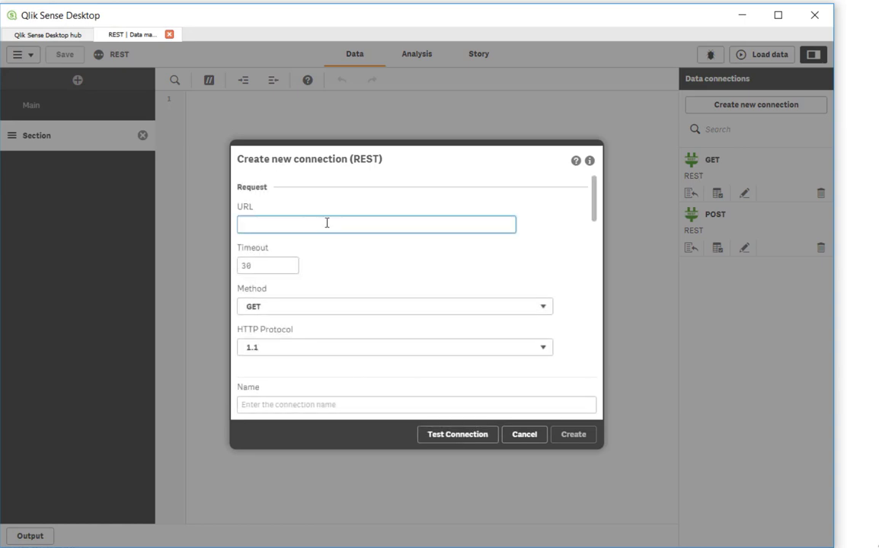
text(https://3a1905cf-4330-4829-a8fc-7783a1d2cb07.mock.pstmn.io)
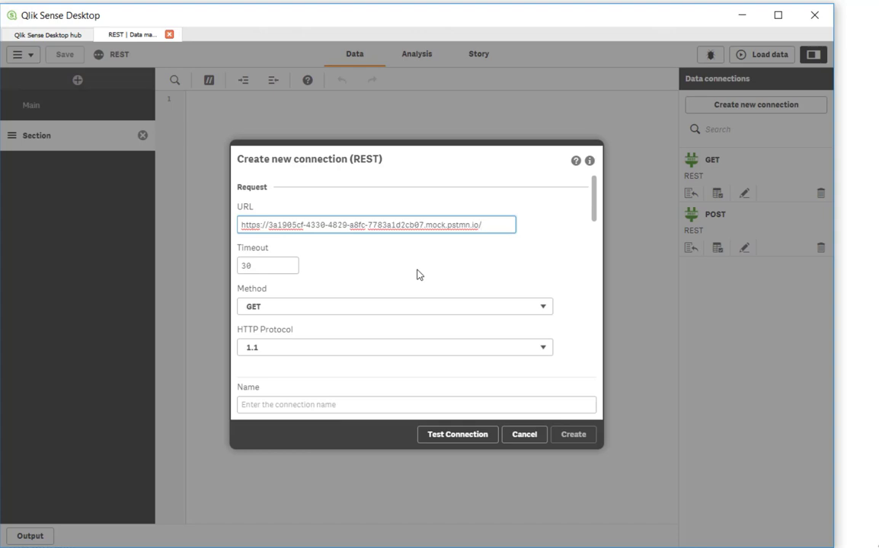
text(/api/Authentication)
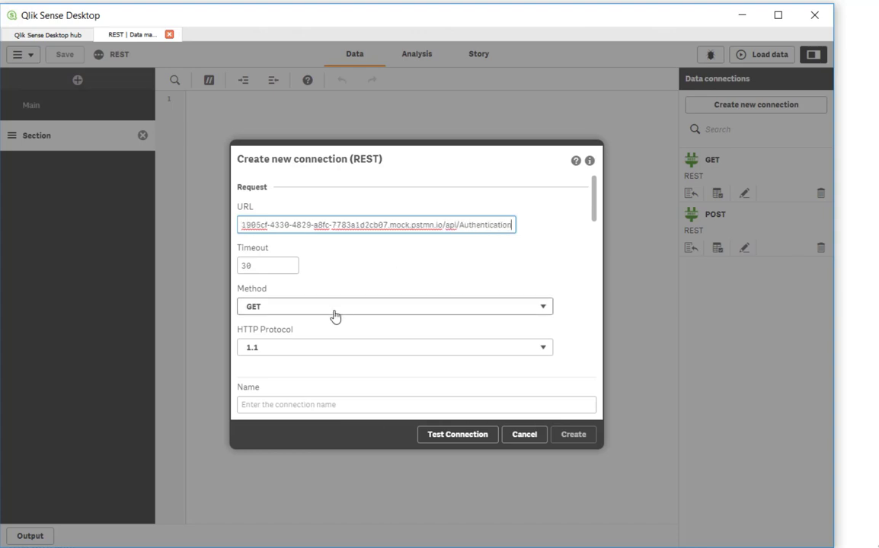
click(395, 307)
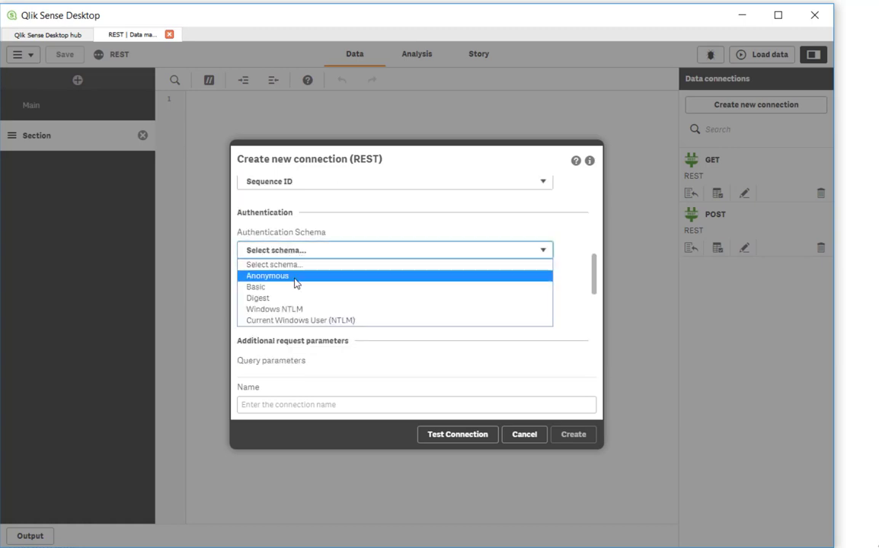
click(267, 276)
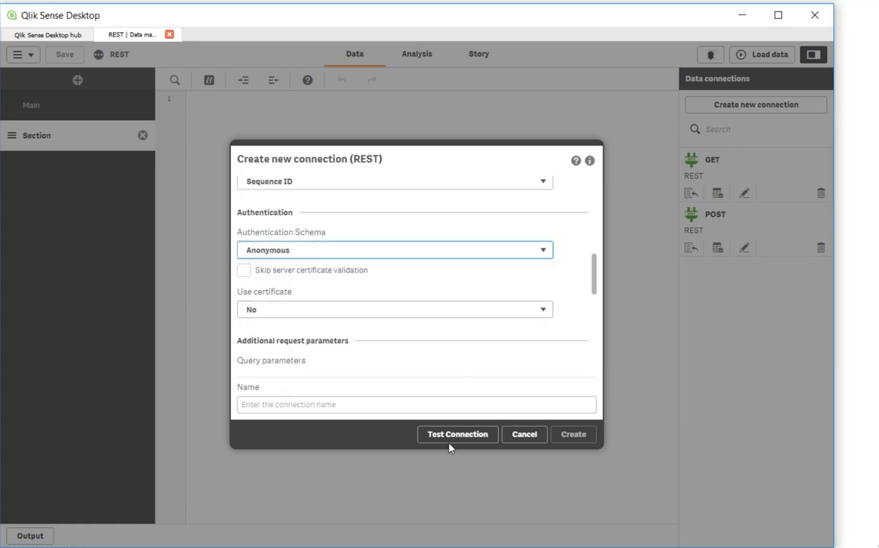
text(test)
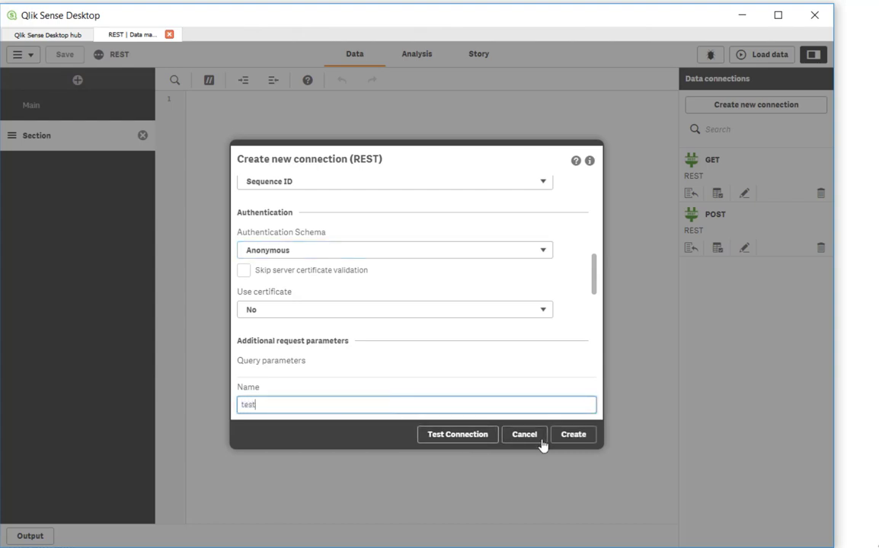
click(457, 434)
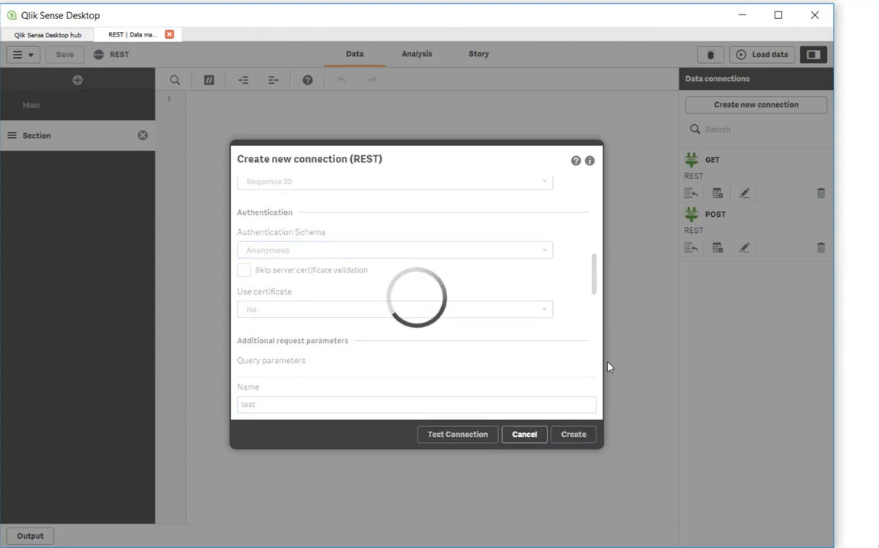
click(573, 434)
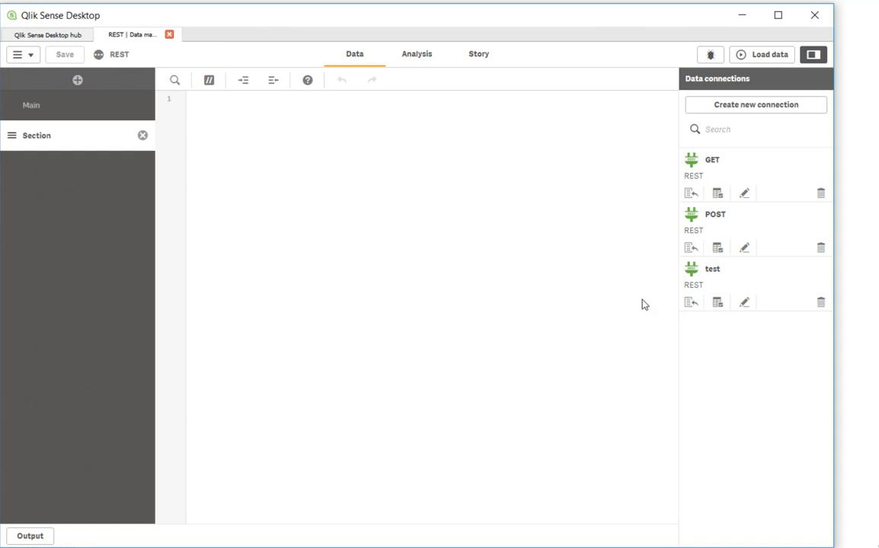
mouse_move(717, 302)
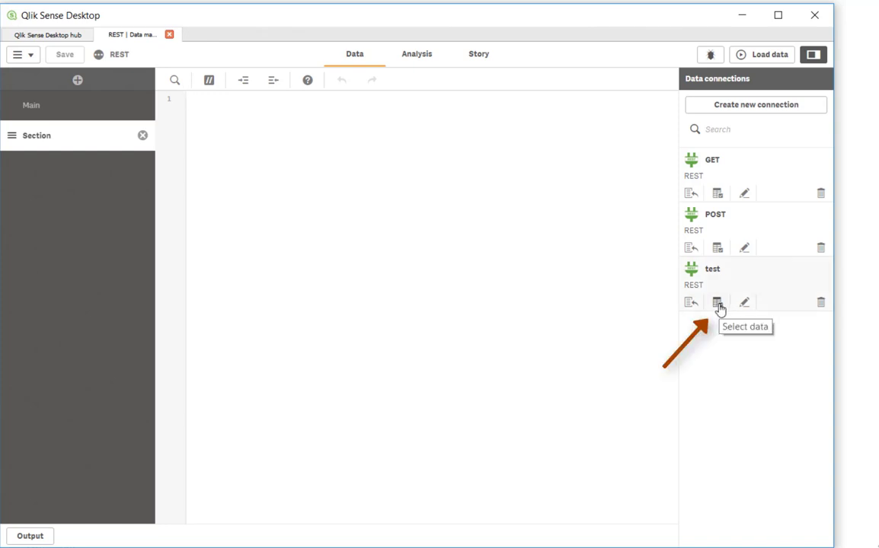
Select the root table from the test connection and insert its load script
click(717, 302)
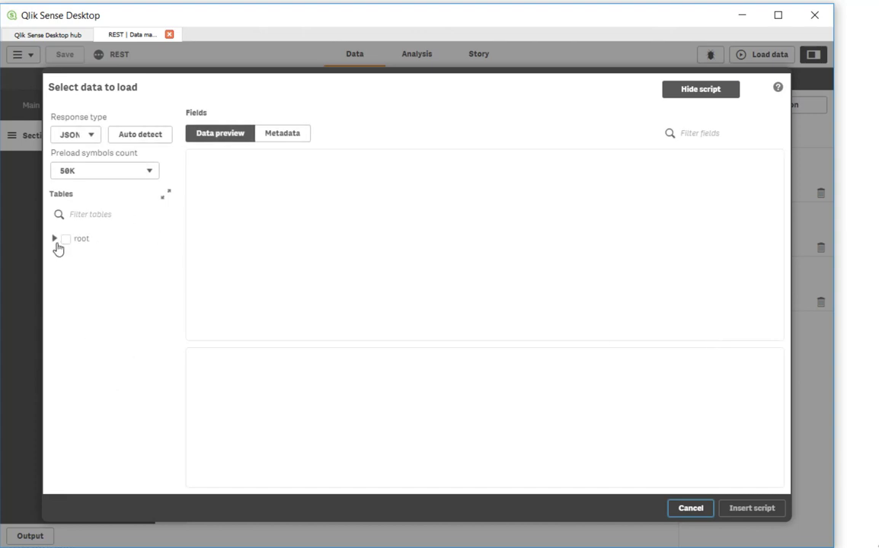
click(54, 238)
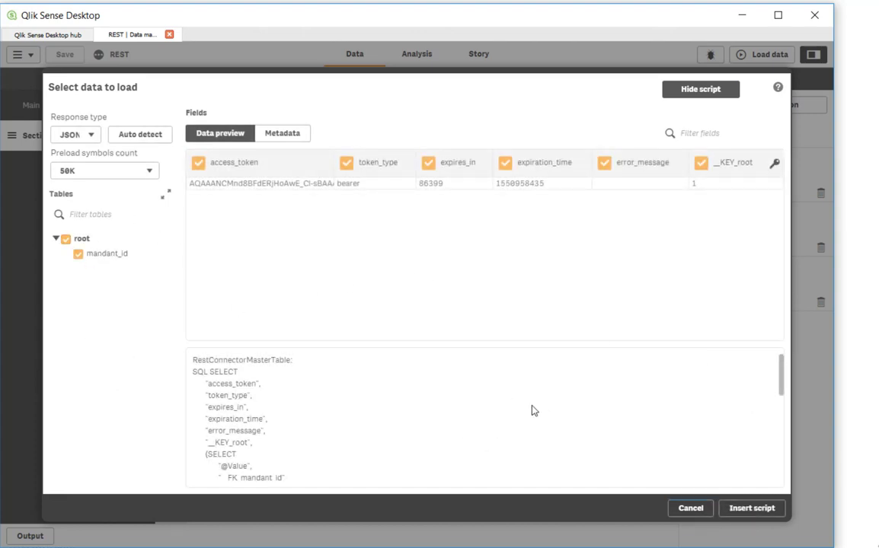
click(750, 508)
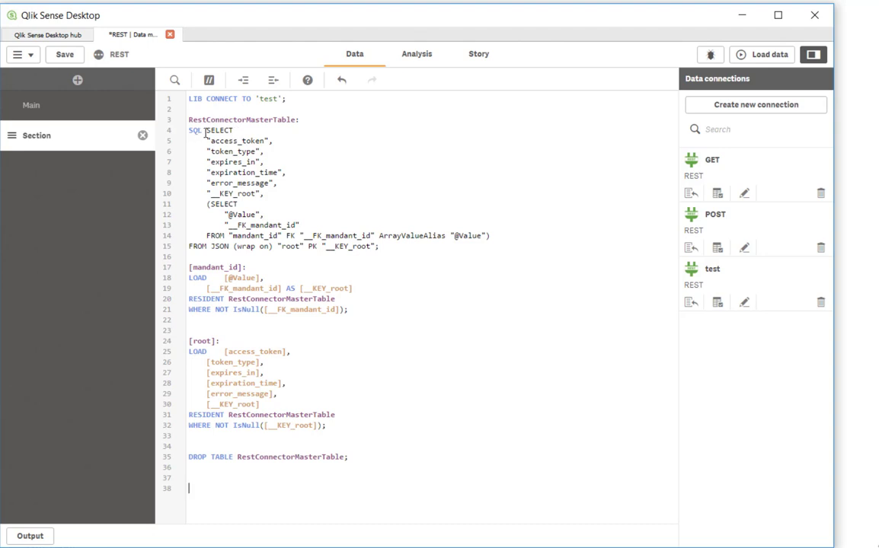
mouse_move(418, 290)
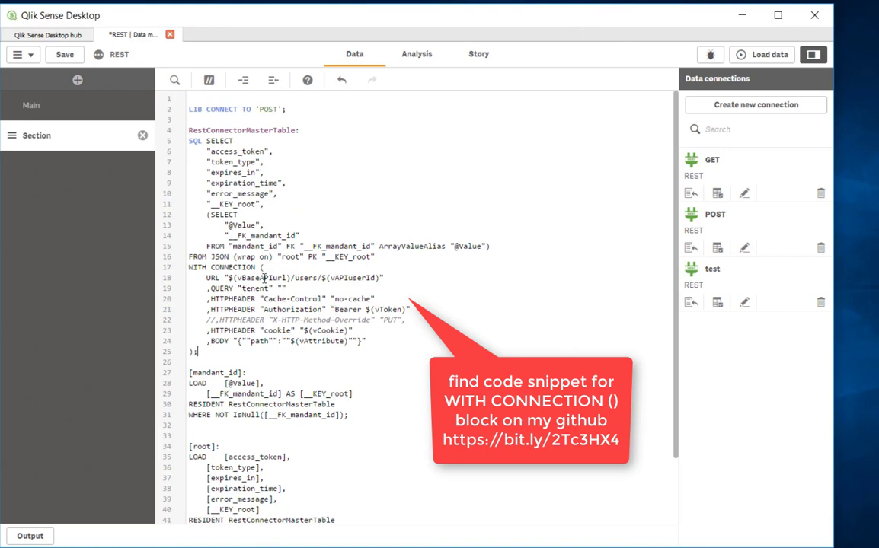
Add LET vBaseAPIurl, point the URL at /api/Authentication, and delete unused header and body lines
double_click(261, 278)
text(LET vBaseAPIurl =)
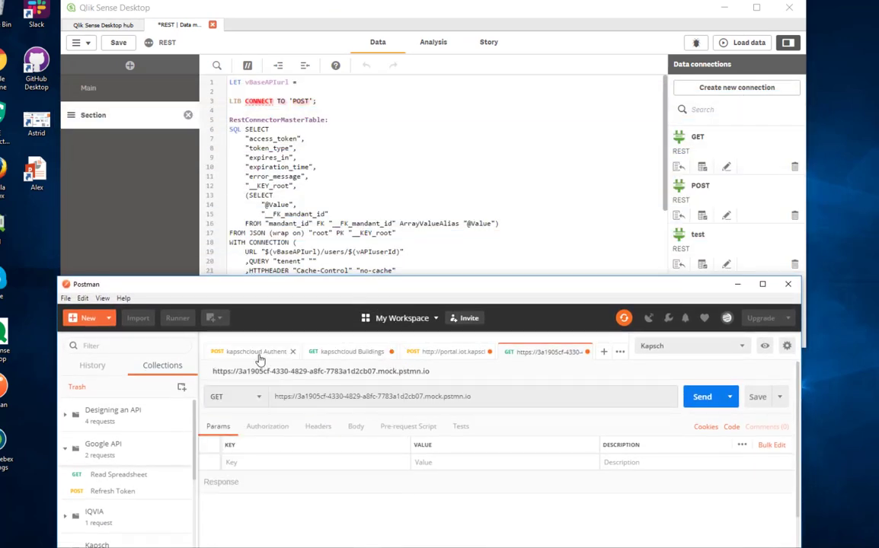
click(255, 351)
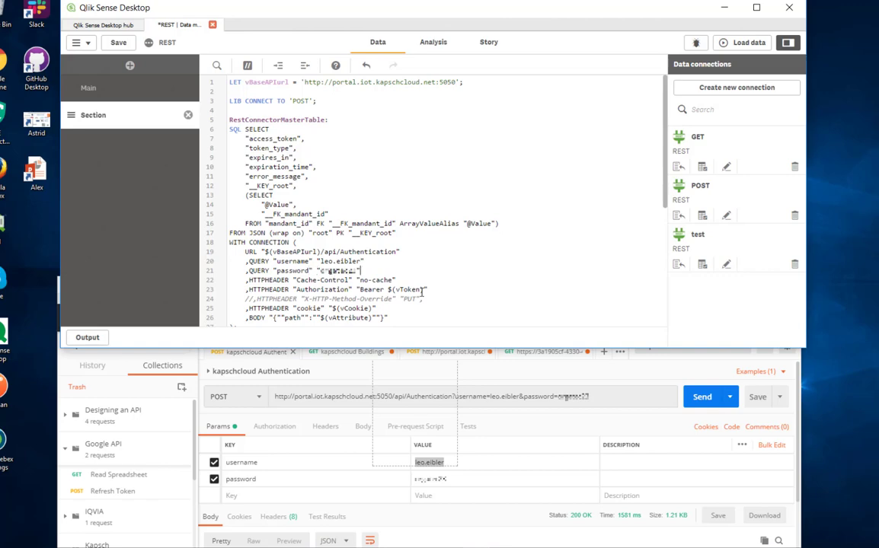
scroll(down, 3)
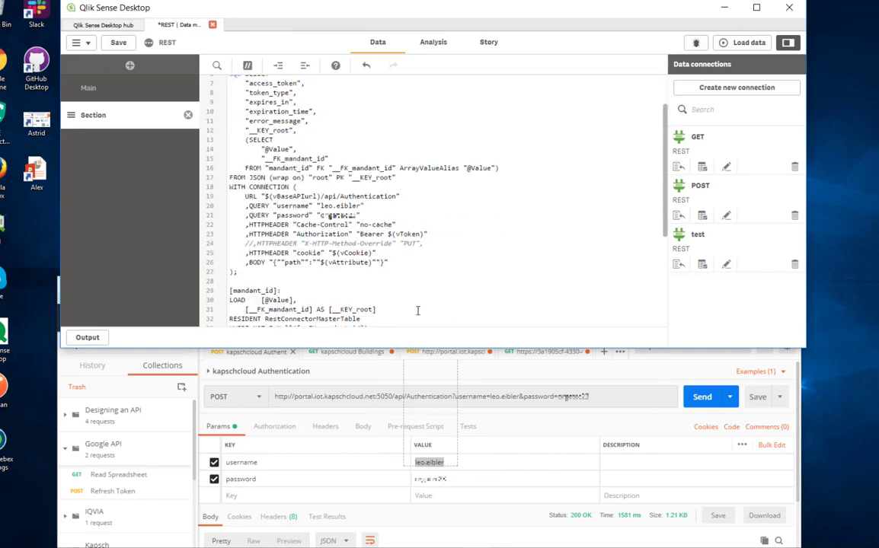
drag(248, 233, 386, 262)
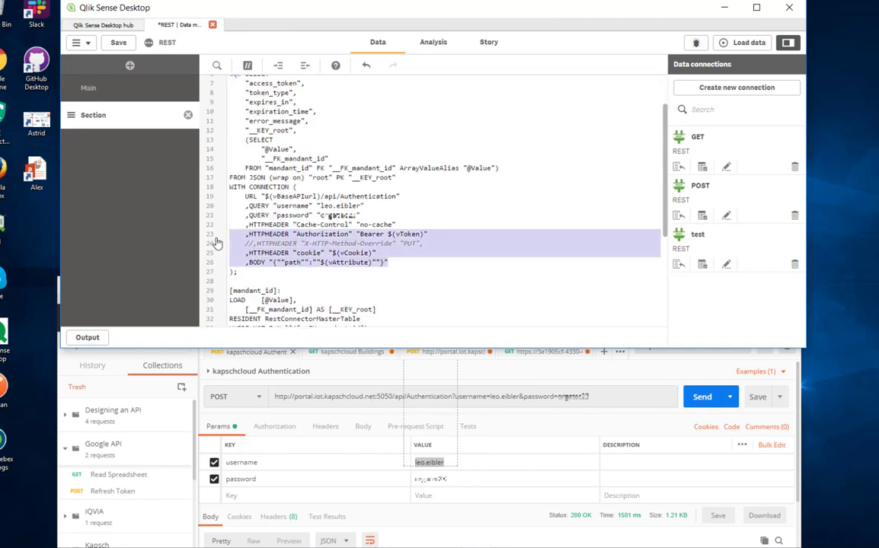
key(Delete)
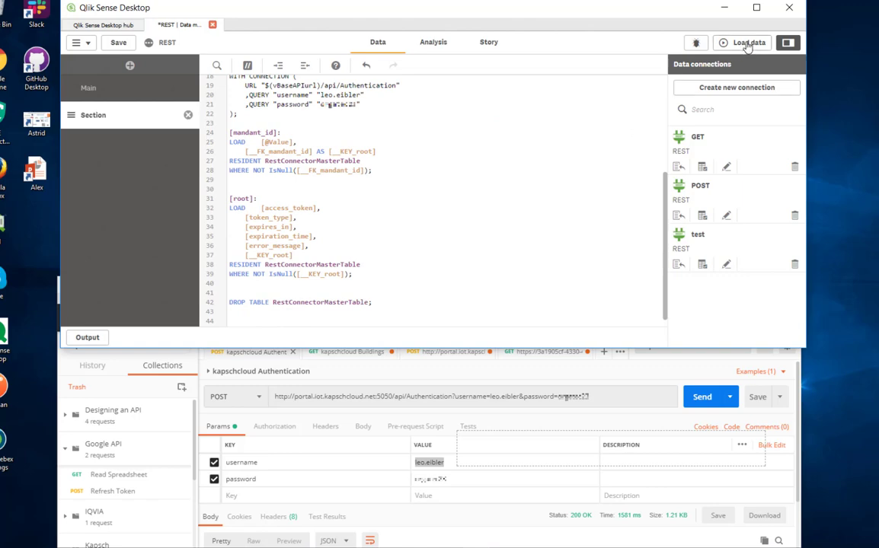
Reload the app to load the root and mandant_id tables, then close the report
click(747, 41)
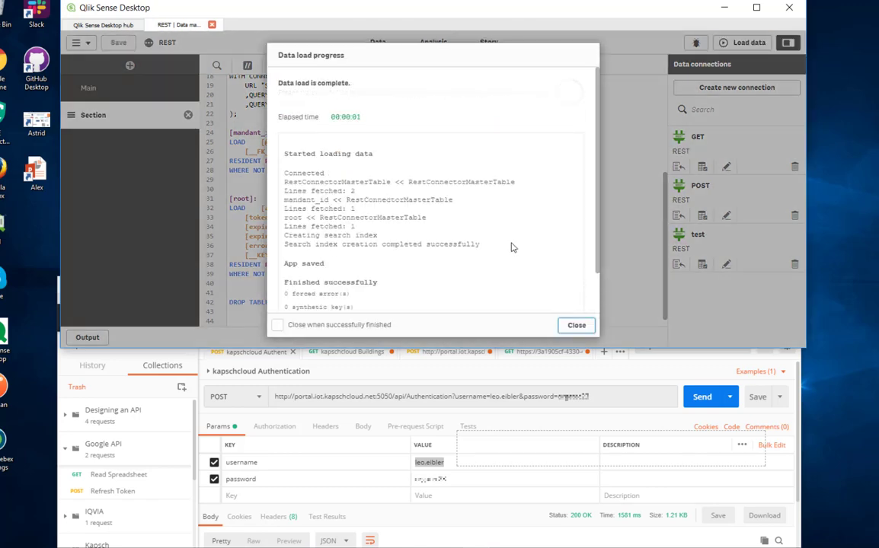
mouse_move(402, 195)
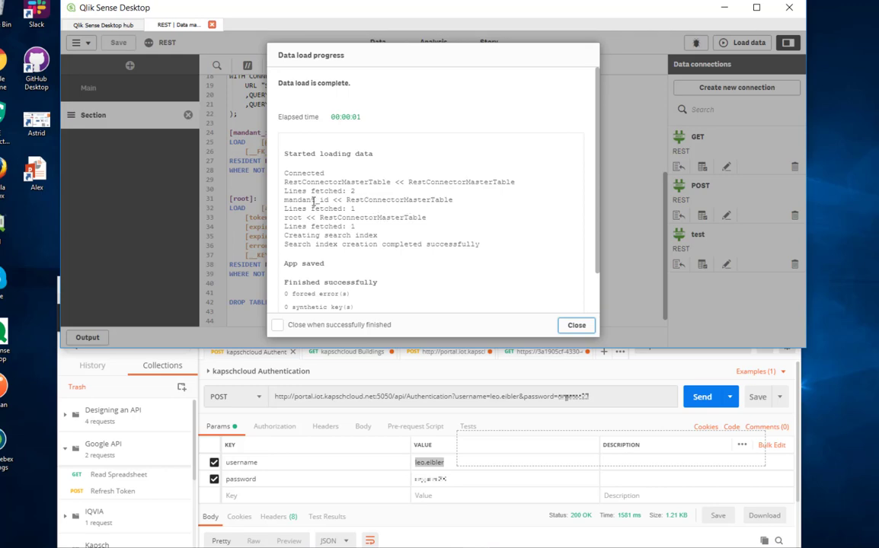
mouse_move(292, 220)
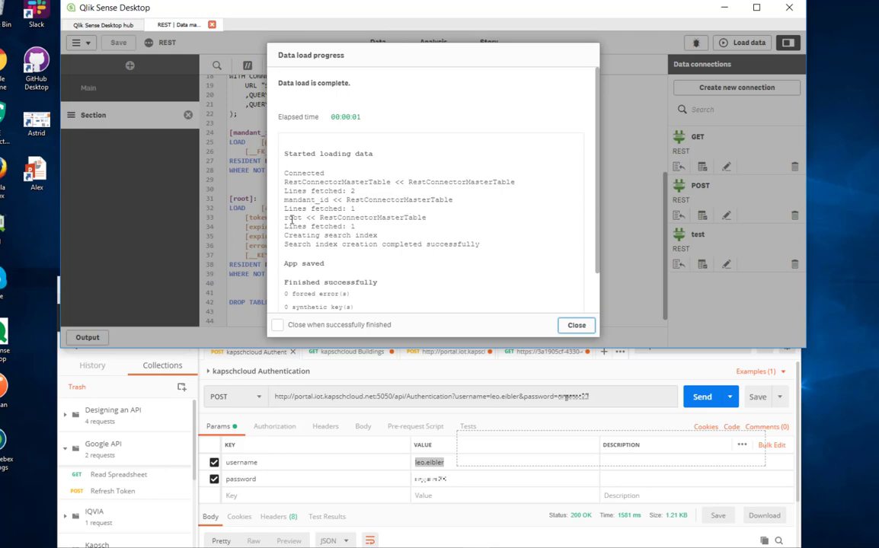
click(575, 325)
text(LET v)
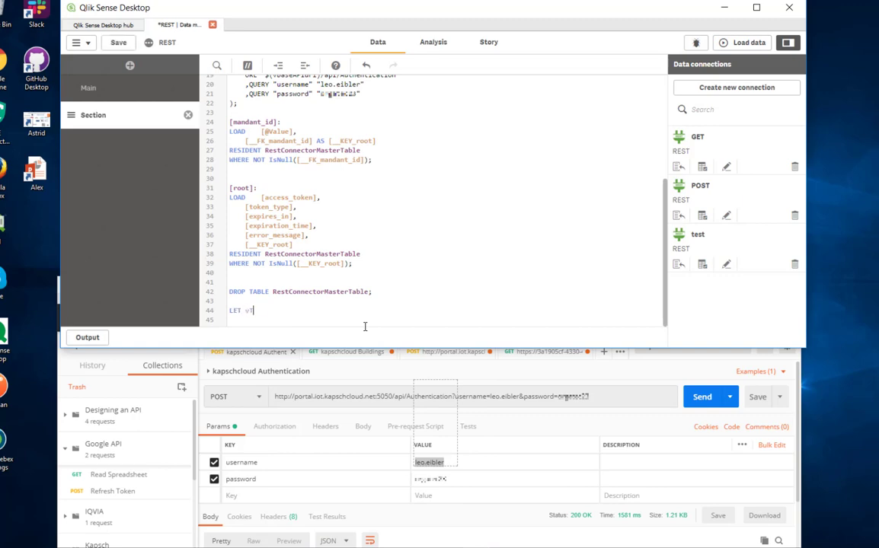
Store the access token via Peek, drop root and mandant_id, TRACE the token, and reload
text(Token = Peek('a)
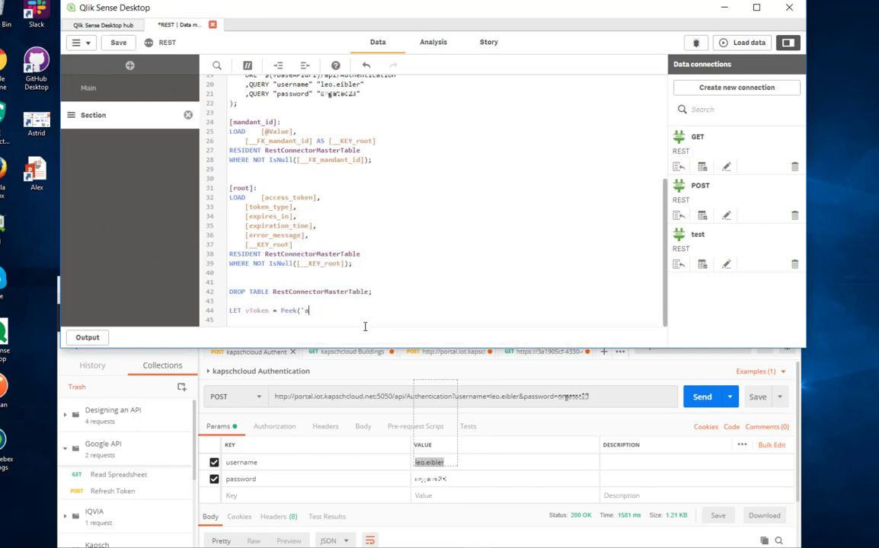
text(ccess_token', 0, 'root');)
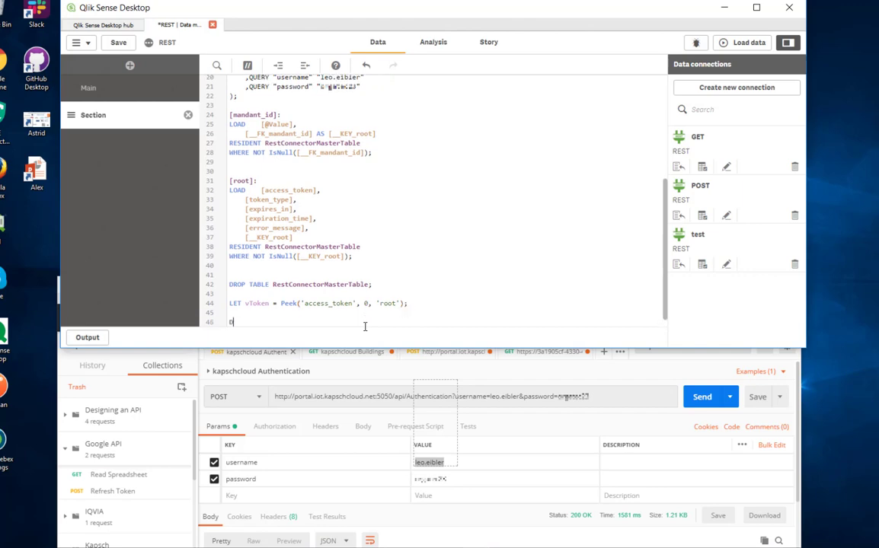
text(DROP TABLE root)
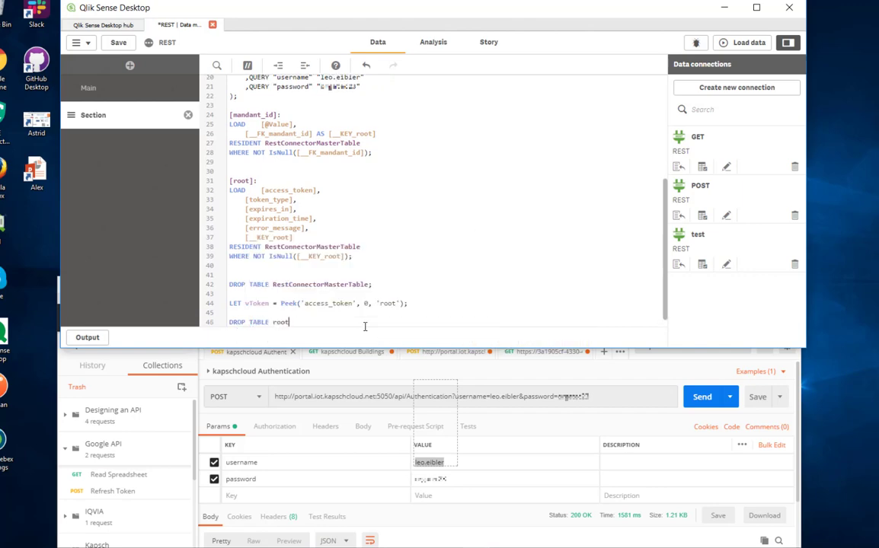
text(, mandant_id)
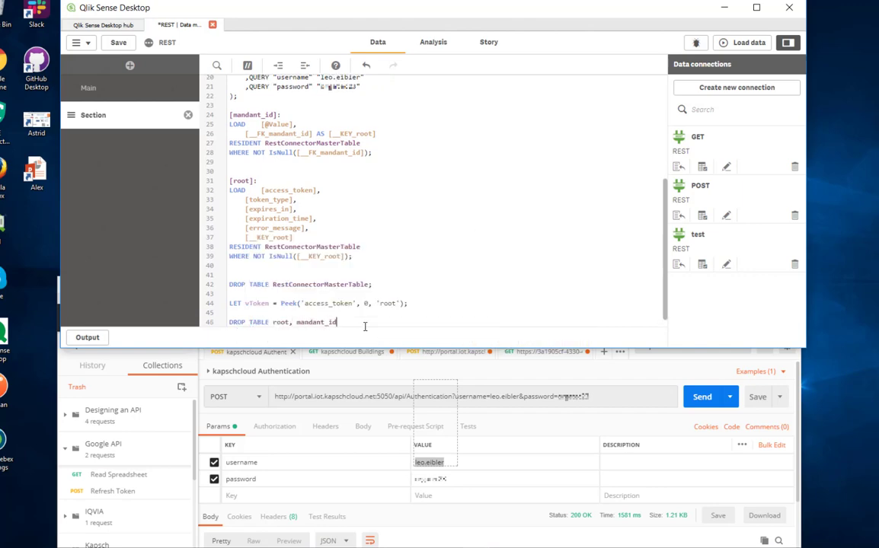
text(TRACE Your token)
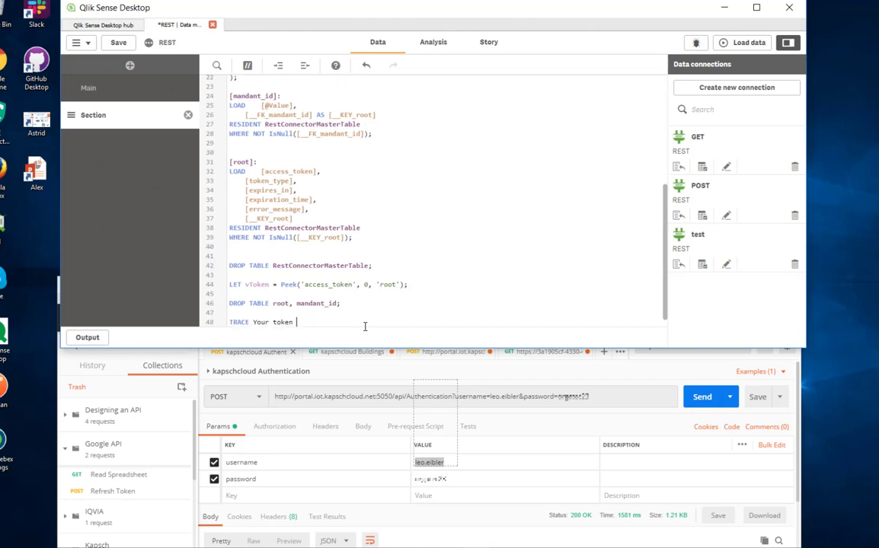
text(is $(vToken);)
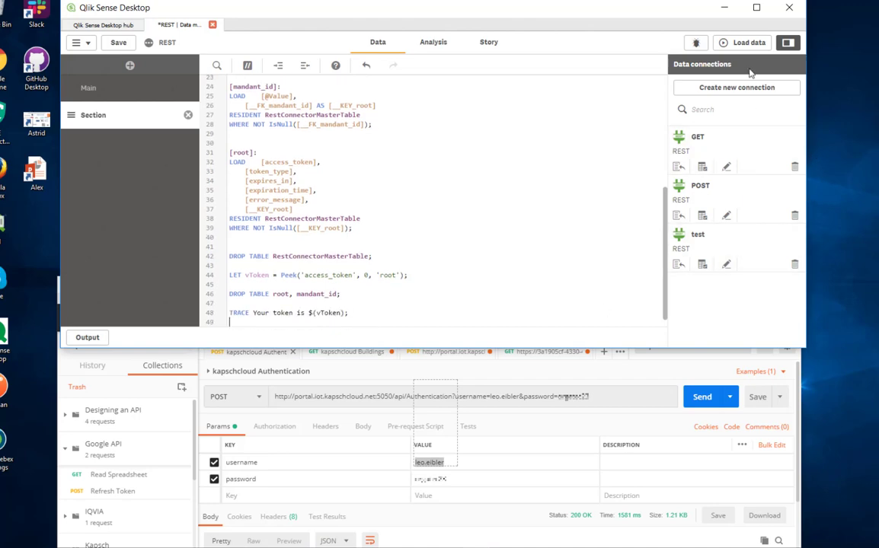
click(747, 42)
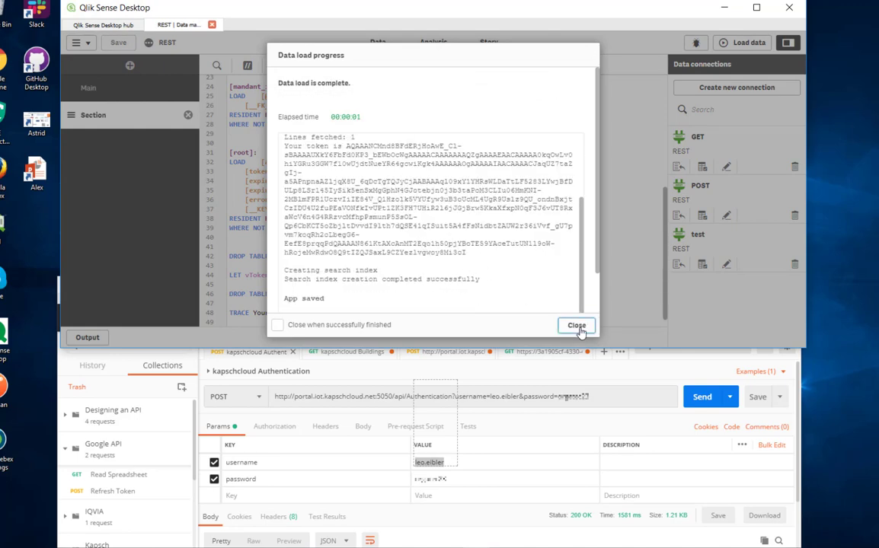
click(577, 326)
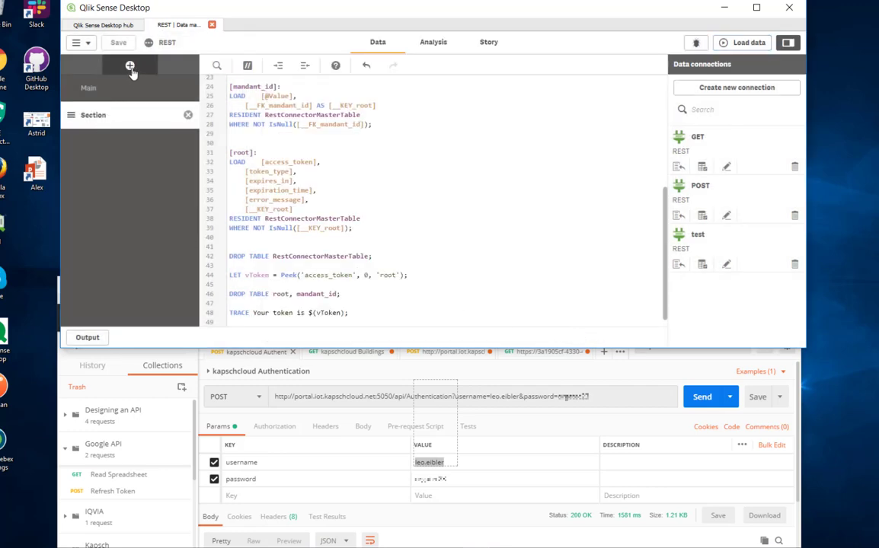
Add a GET datq section and repoint the test connection to api/Buildings
click(129, 65)
text(GET datq)
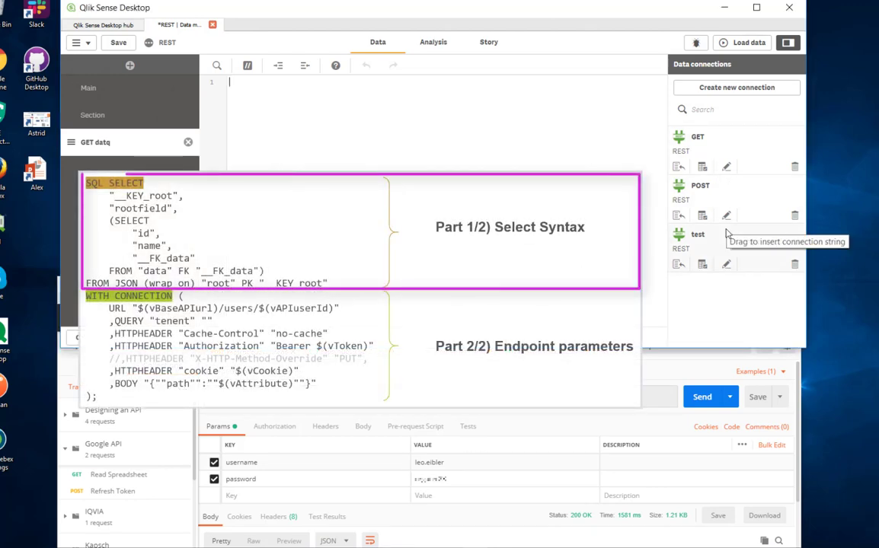
mouse_move(702, 264)
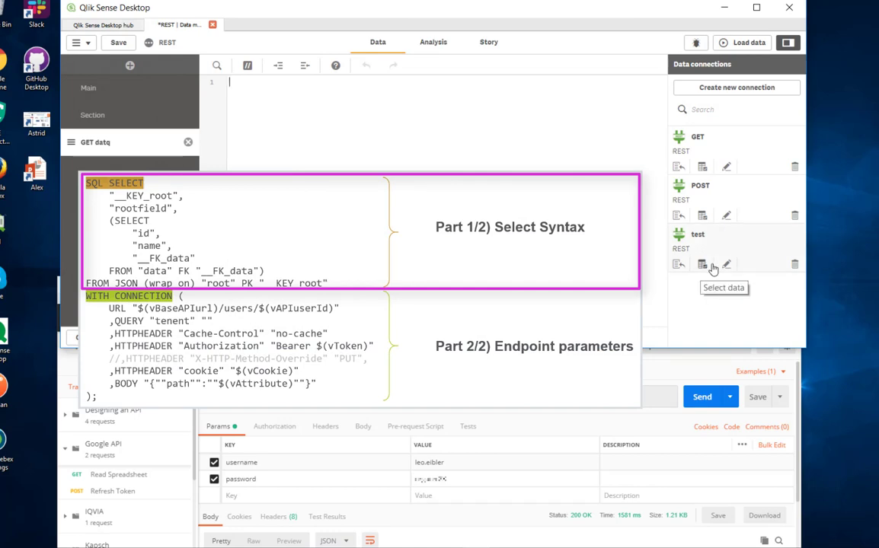
click(726, 264)
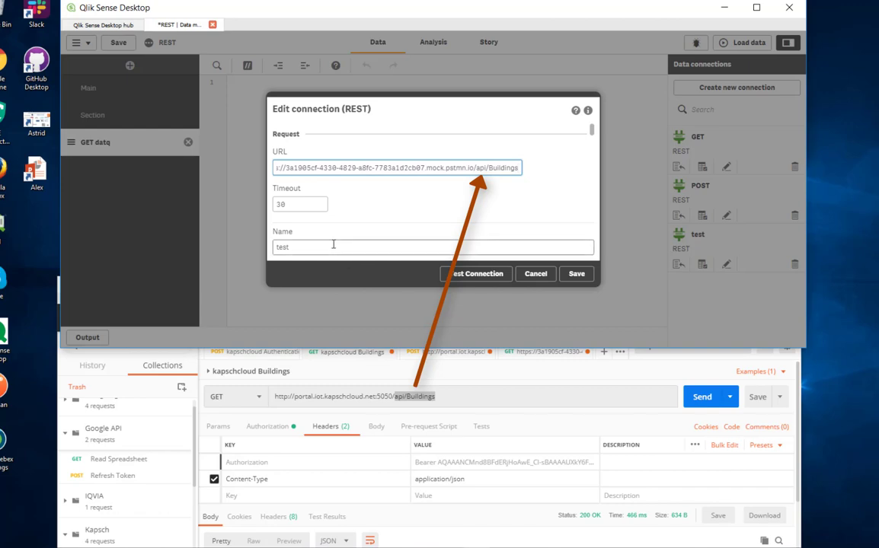
scroll(down, 3)
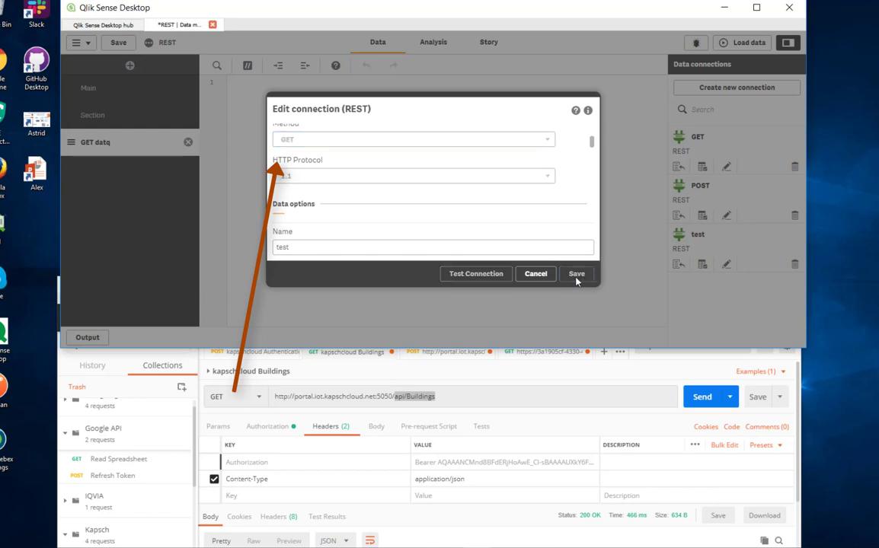
click(576, 274)
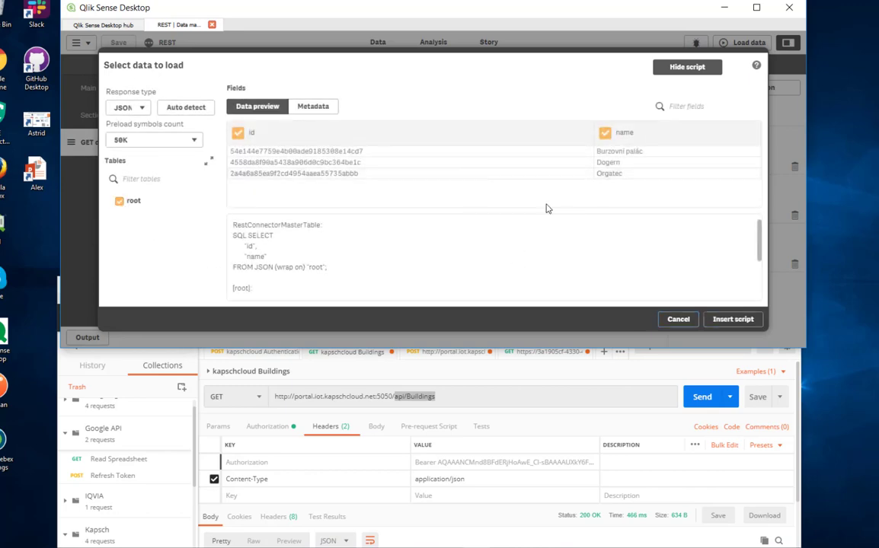
Insert the Buildings script using the GET connection and token header, then reload for three rows
click(732, 319)
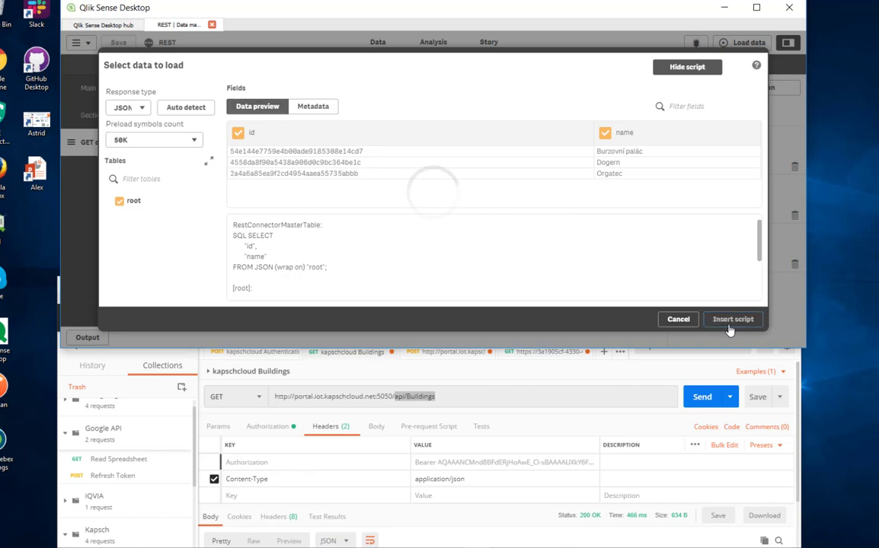
click(731, 319)
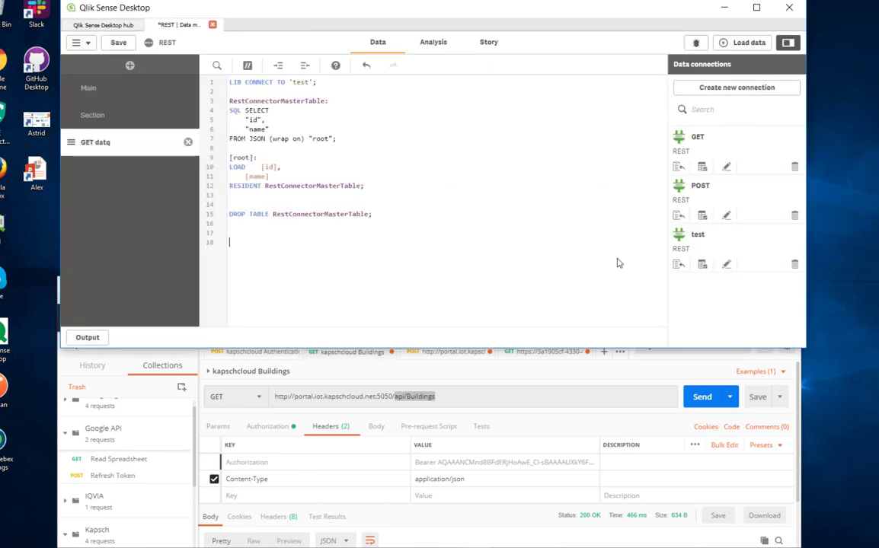
mouse_move(491, 261)
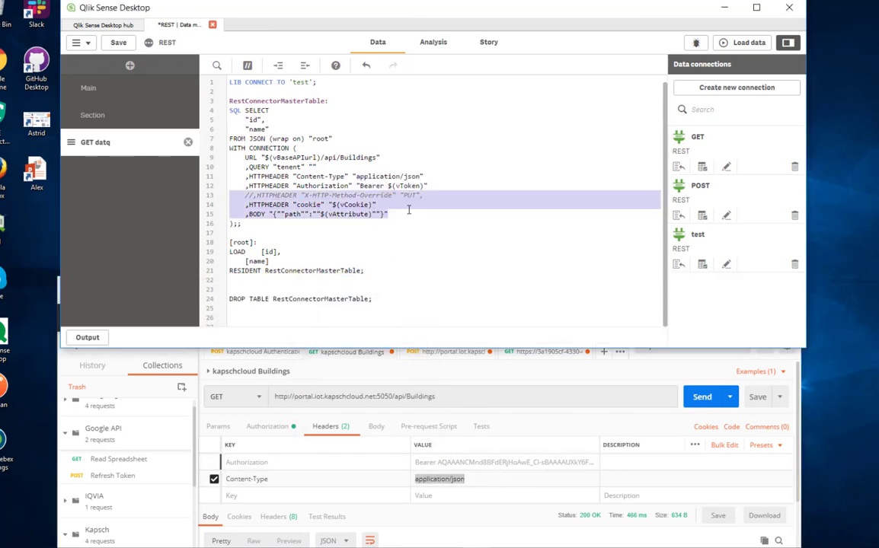
key(Delete)
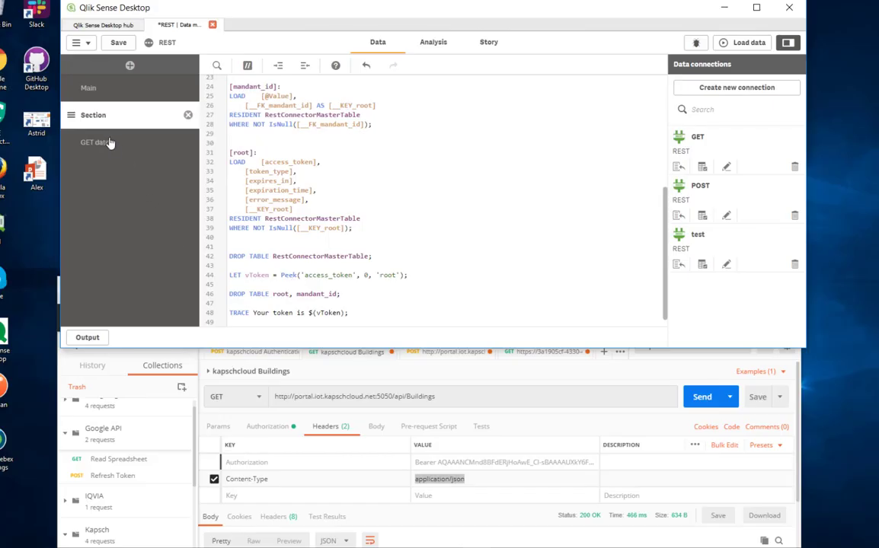
click(96, 142)
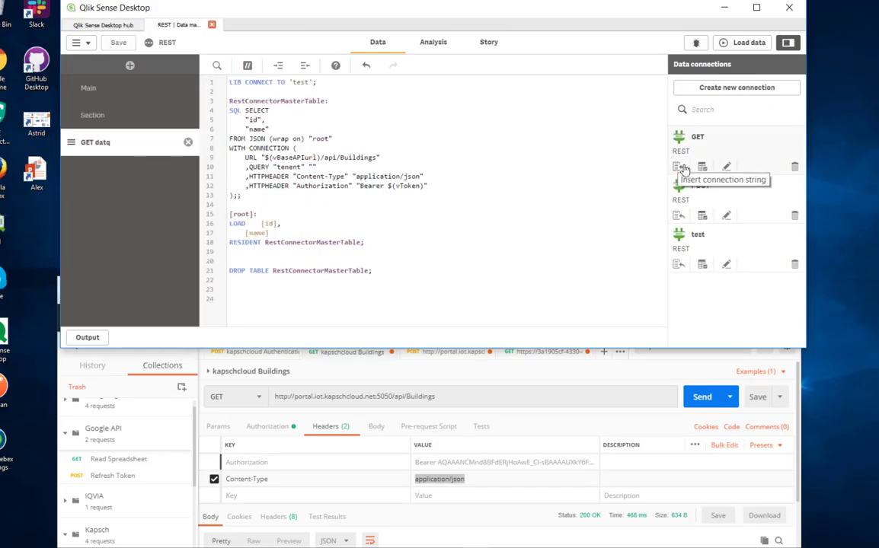
click(678, 166)
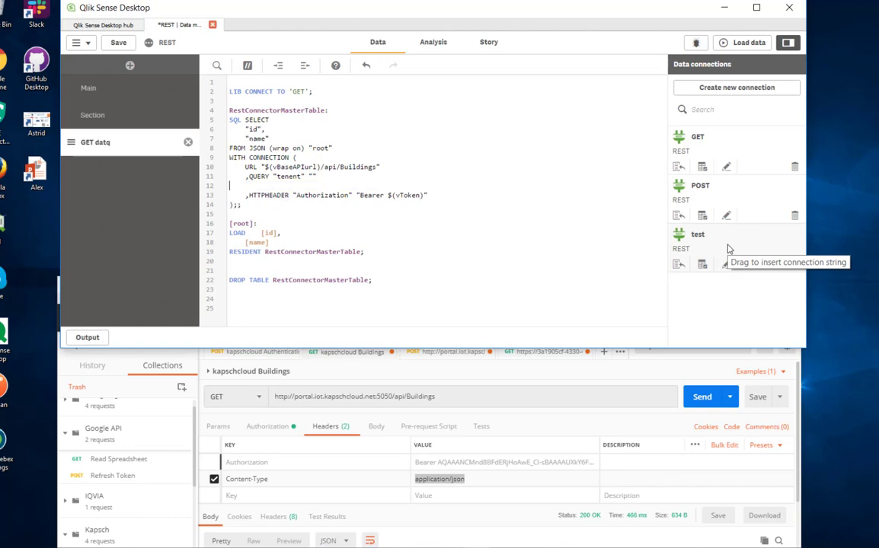
click(746, 42)
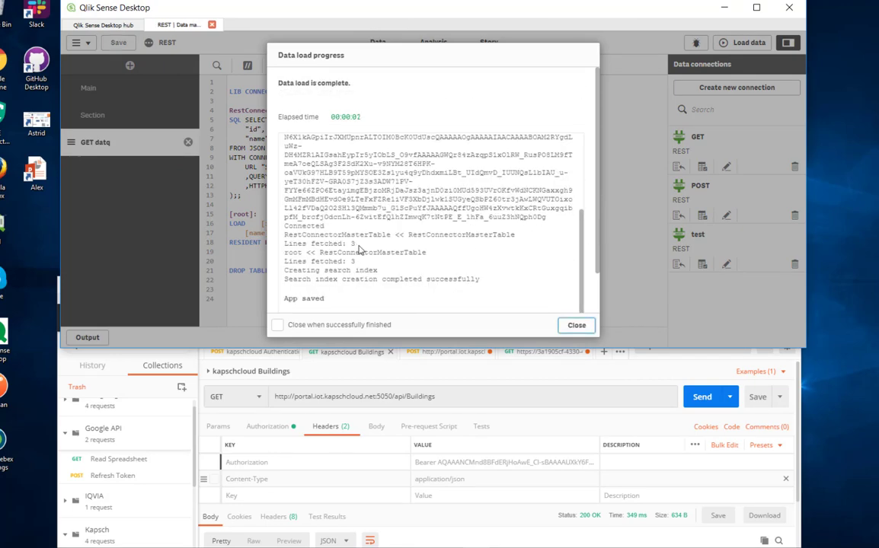
Close the three-row Buildings load report and add a new POST script section
click(575, 325)
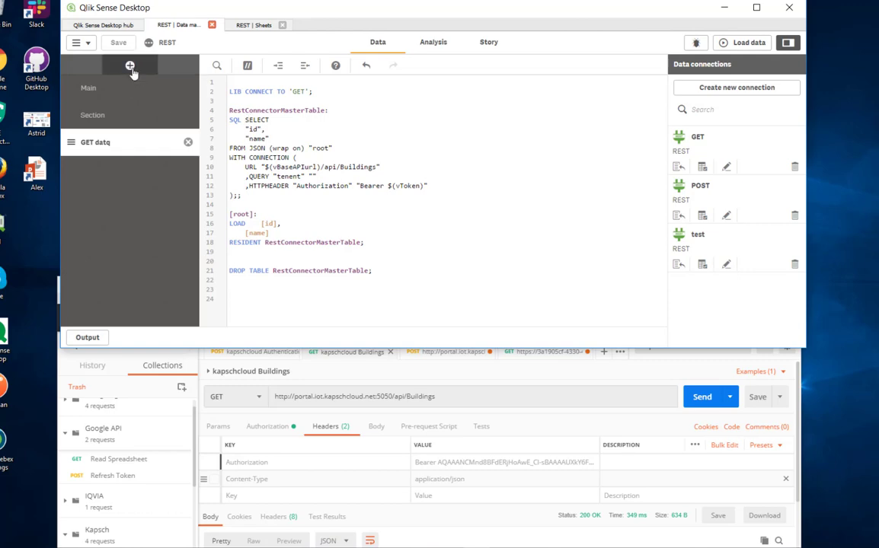
click(130, 65)
text(POST)
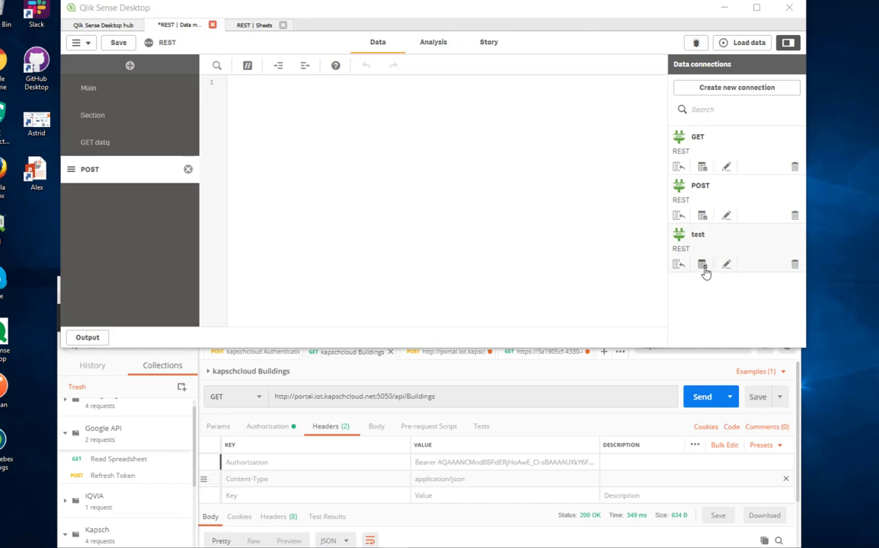
Switch the test connection to the POST method on api/Bookings and open Select data
click(701, 264)
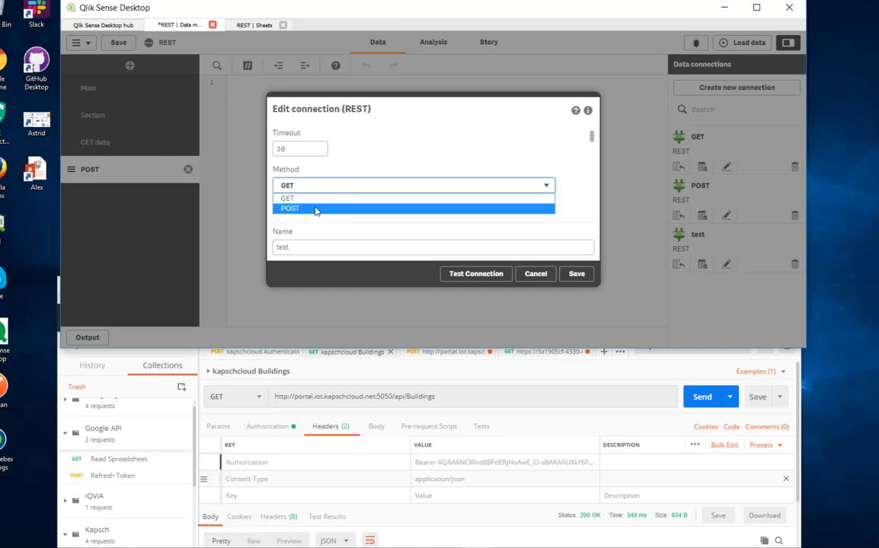
click(290, 208)
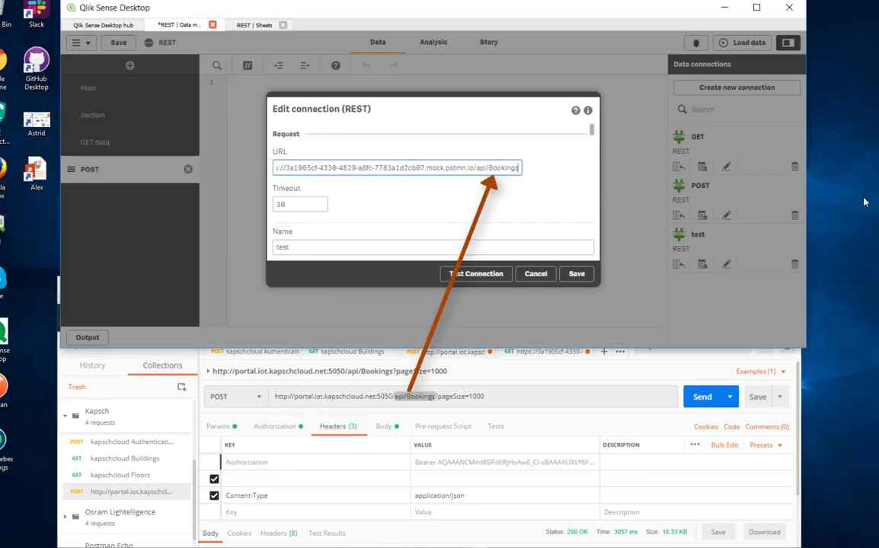
click(476, 273)
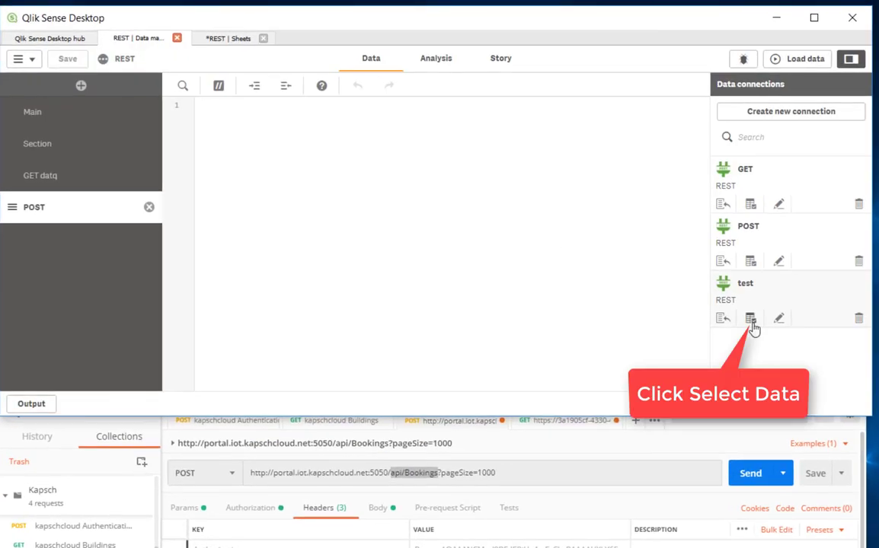
click(750, 318)
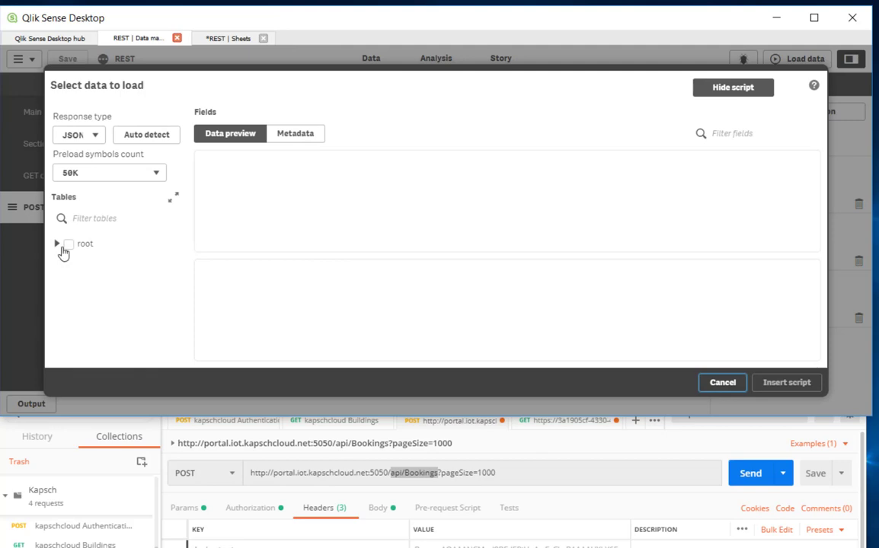
Tick the Bookings root table with its building, floor, room and participants subtables, and insert the script
click(56, 244)
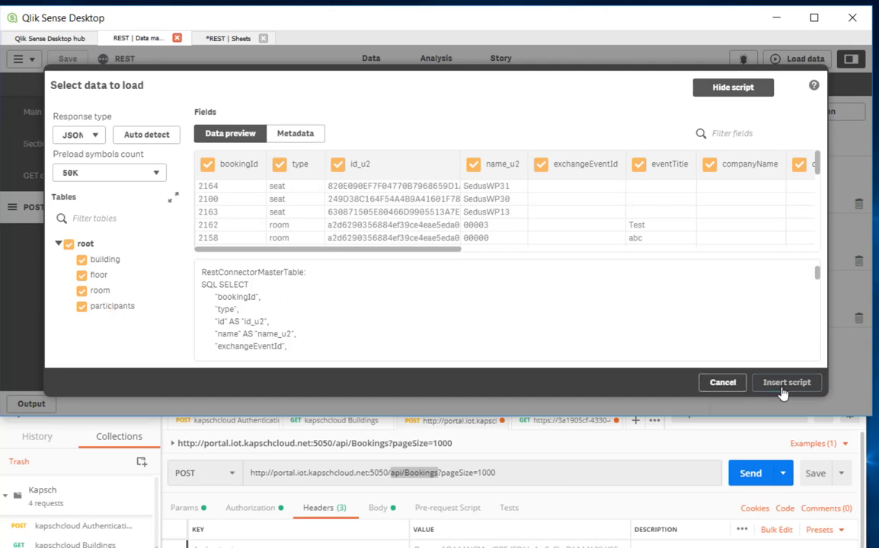
click(786, 382)
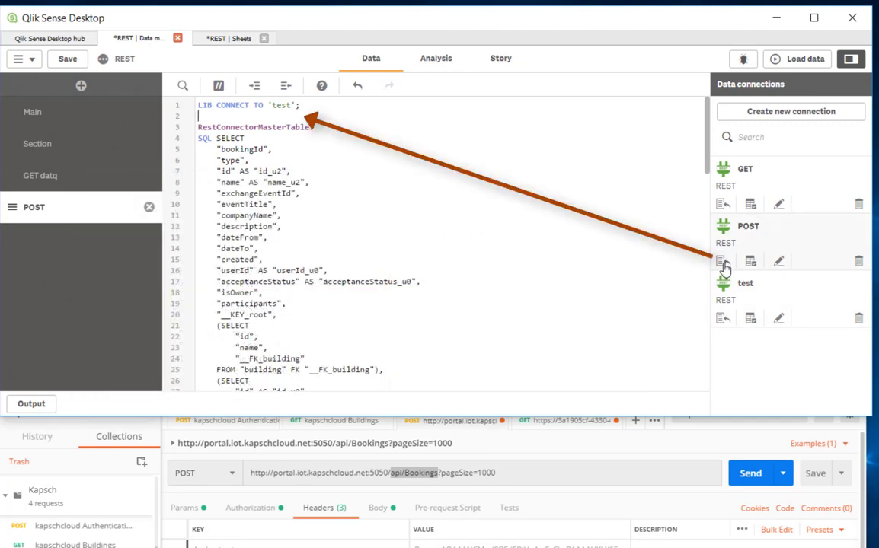
Insert the POST connection and set Bookings URL, pageSize 1000 and Content-Type application/json
click(722, 260)
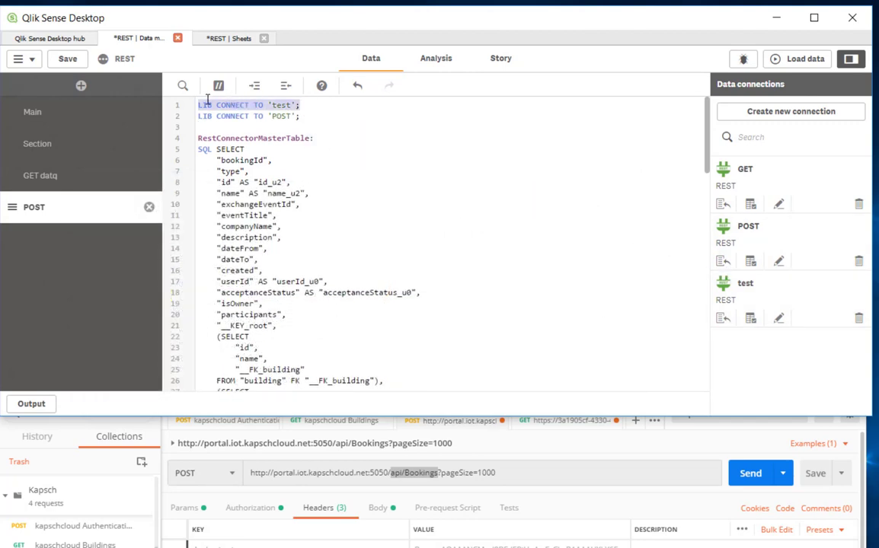
scroll(down, 3)
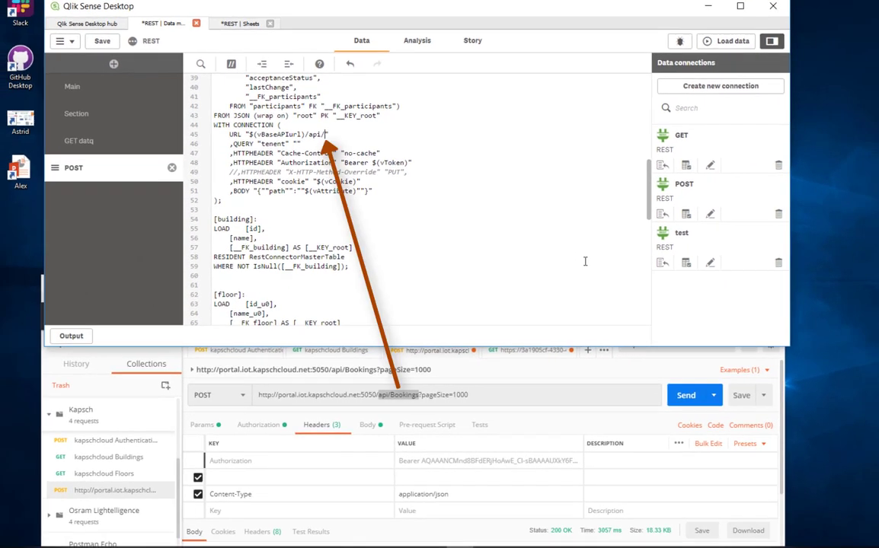
text(Bookings)
click(297, 144)
text(pageSiz)
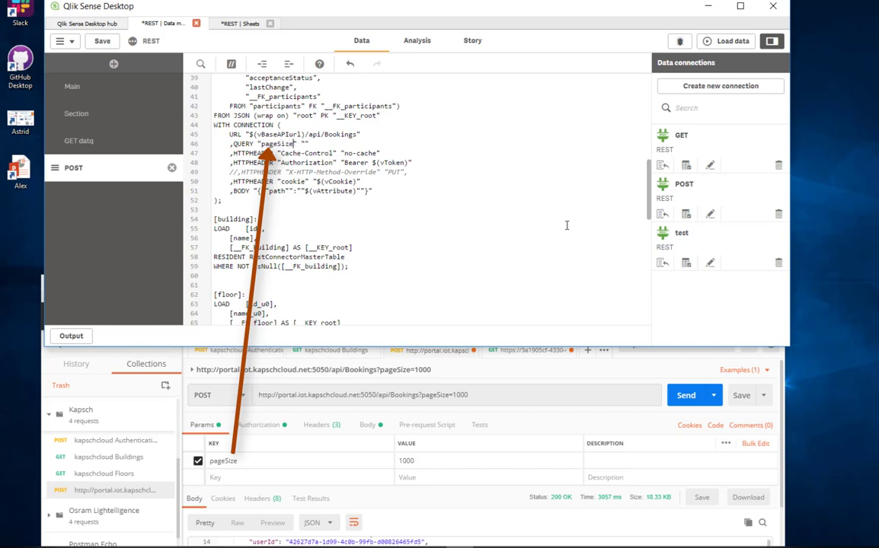
text(1000)
click(289, 181)
text(Content-Typ)
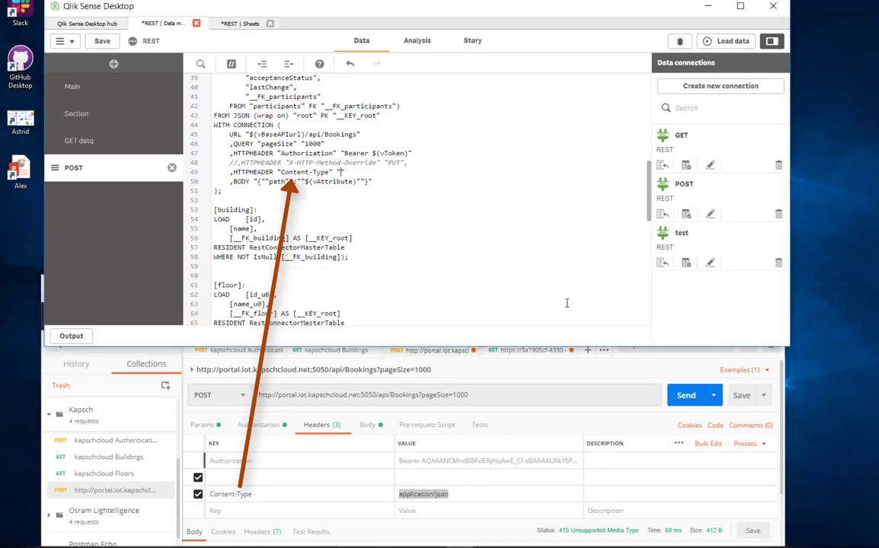
text(application/json")
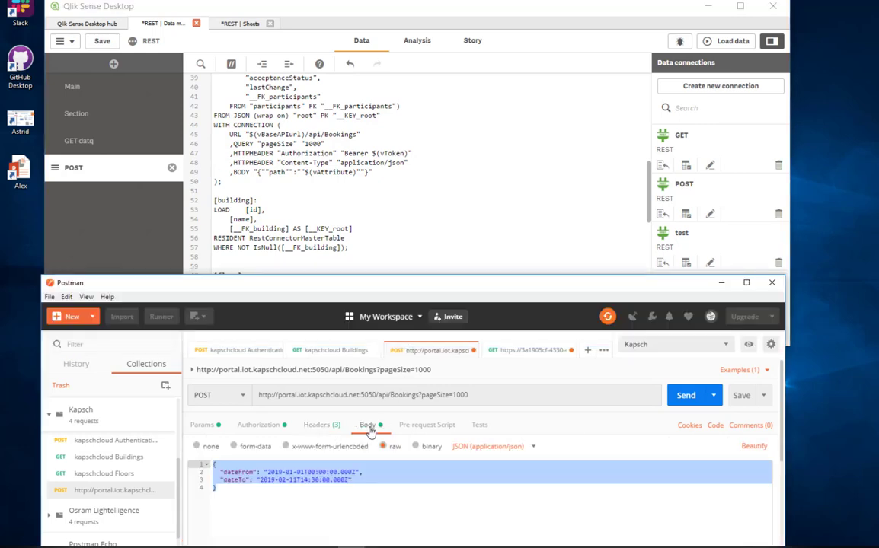
Add a single-line dateFrom/dateTo JSON body, append EXIT SCRIPT; after DROP TABLE, and reload
click(237, 487)
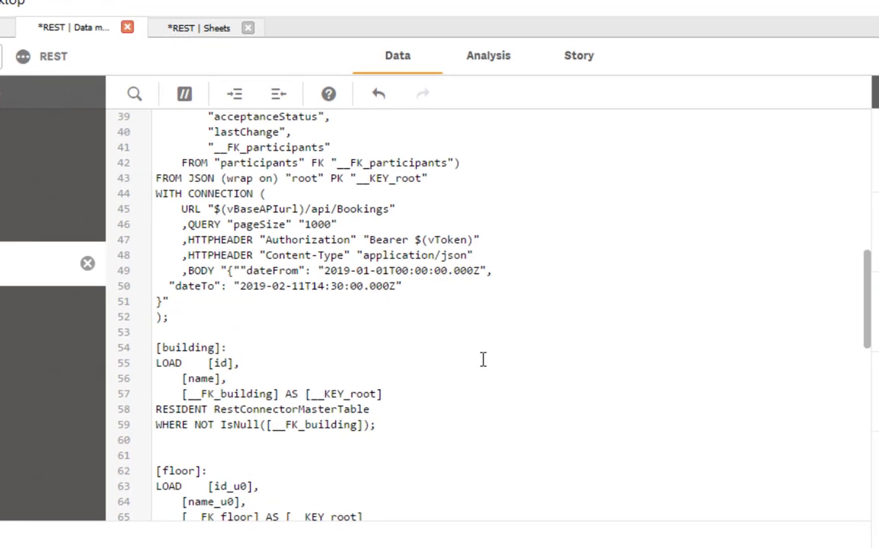
click(299, 270)
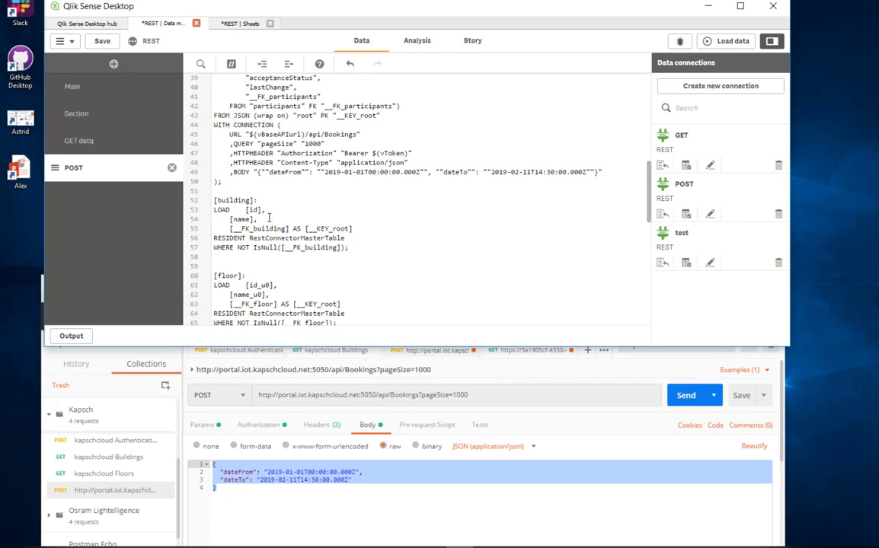
click(79, 140)
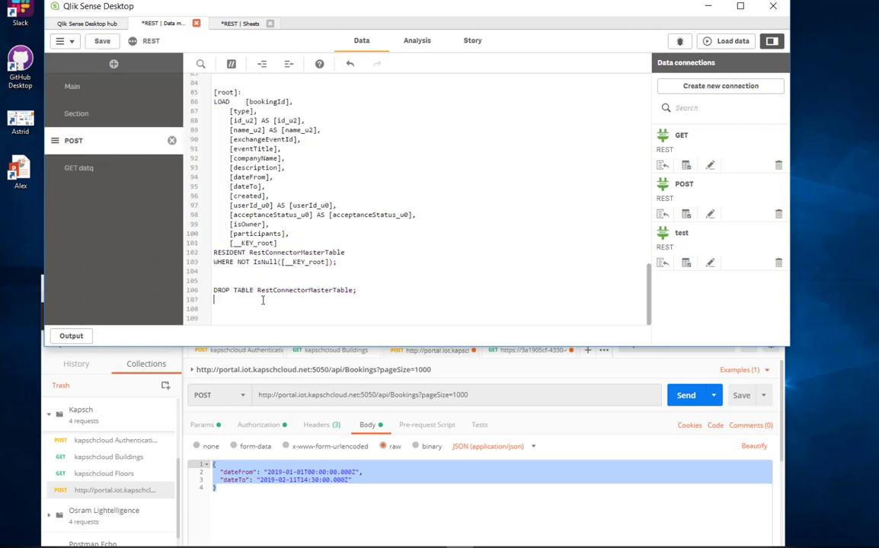
click(358, 290)
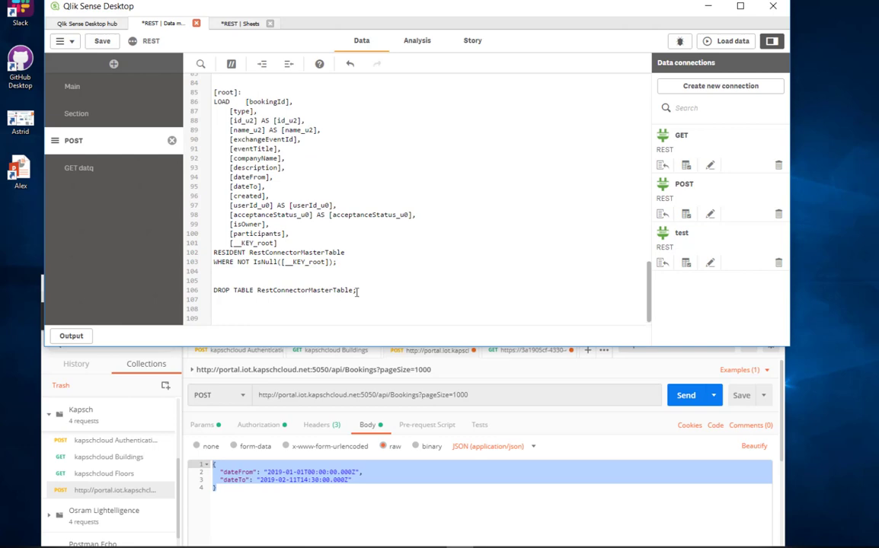
text(EXIT SCRIPT;)
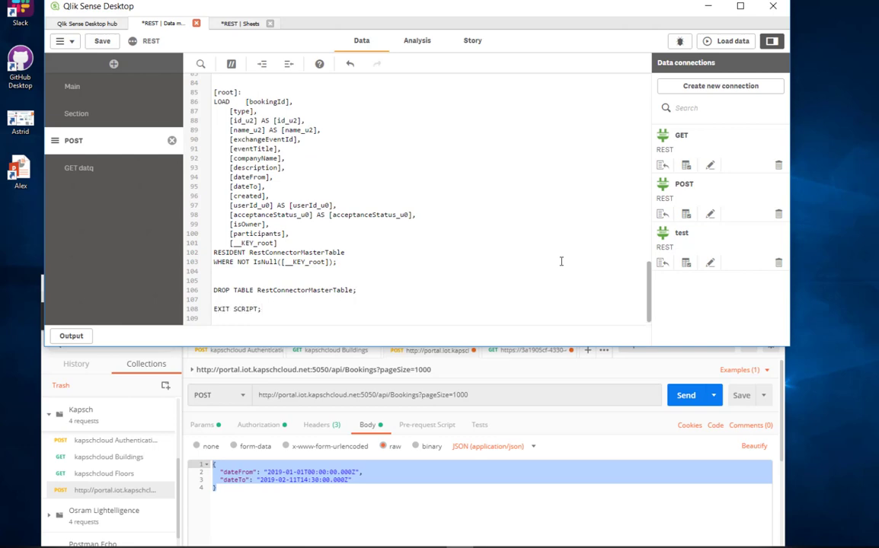
click(731, 41)
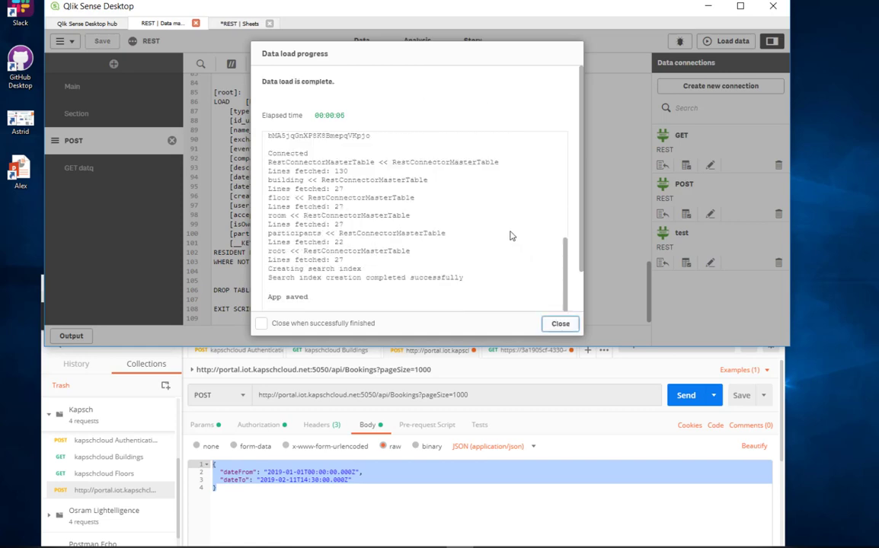
Dismiss the load report and move the building table lower in the data model
click(560, 323)
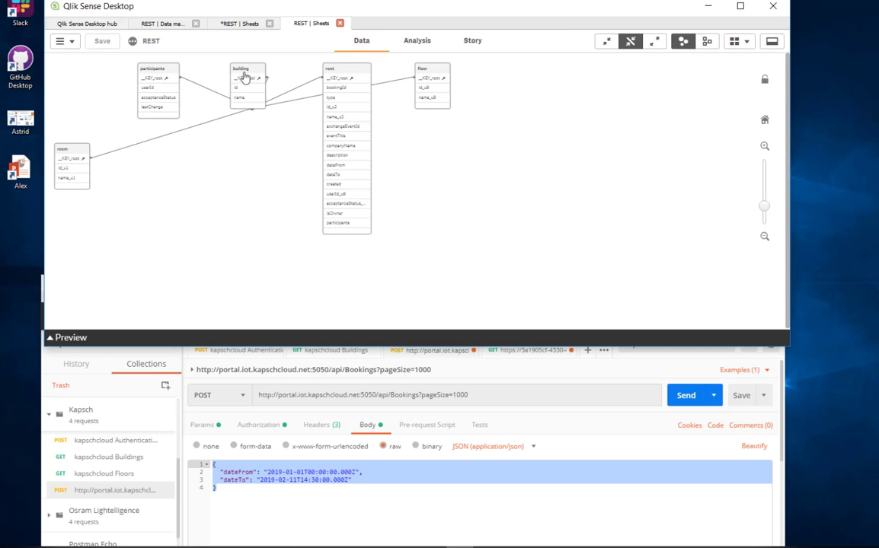
drag(245, 80, 221, 144)
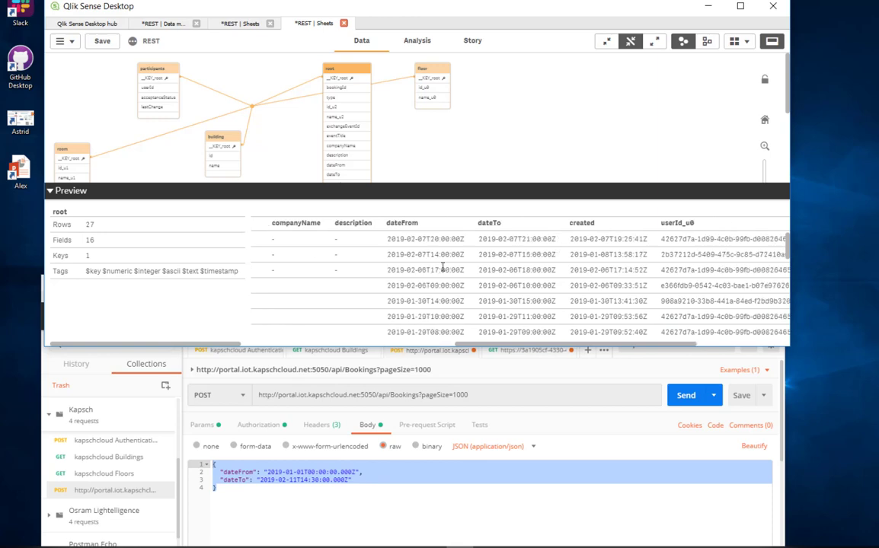
mouse_move(435, 268)
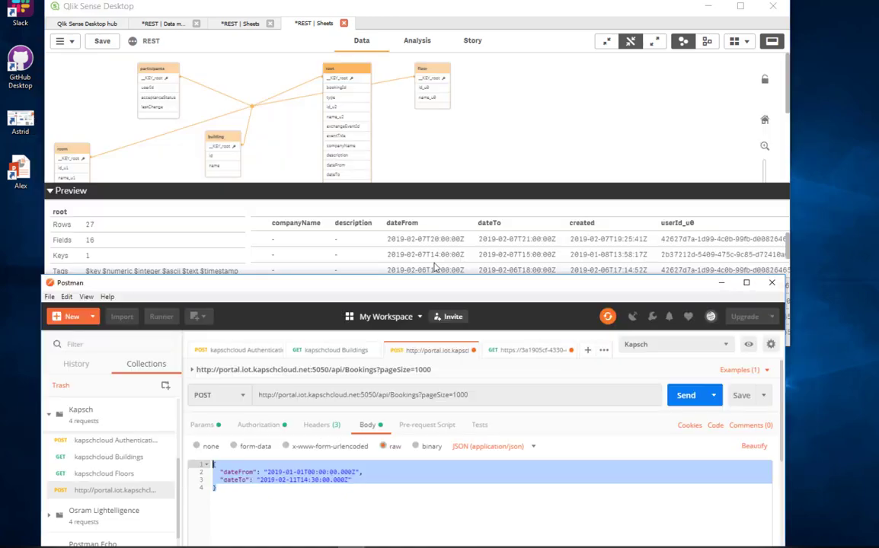
mouse_move(413, 161)
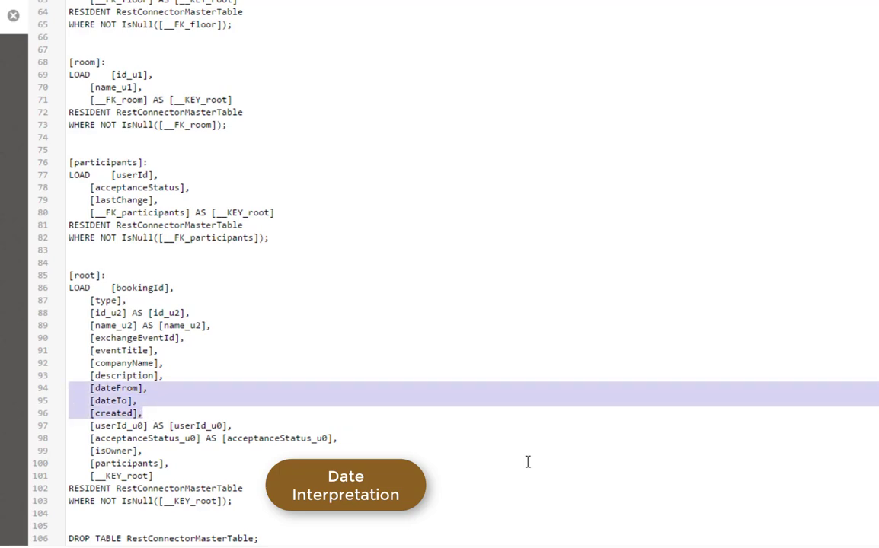
Wrap dateFrom, dateTo and created in Timestamp(Date#(Left)+Time#(Mid)) using $(TimestampFormat)
text(Timestamp(Date#(Left([dateFrom],10),'YYYY-MM-DD') + Time#(Mid([dateFrom],12,8),'hh:mm:ss'), '$(TimestampFormat)') AS [dateFrom],)
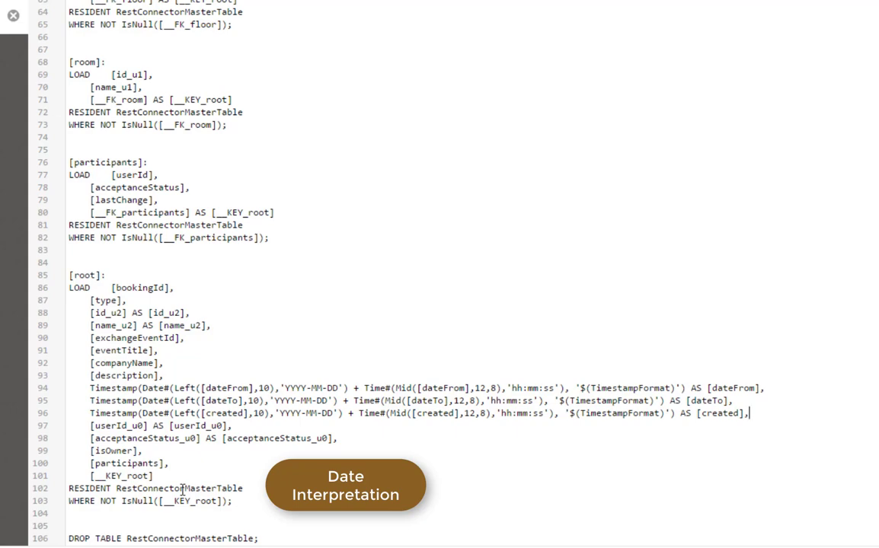
mouse_move(351, 414)
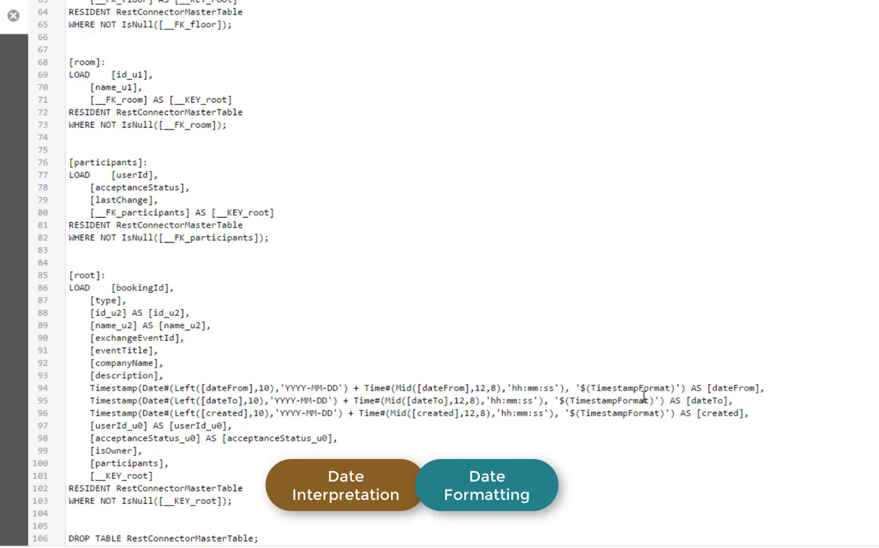
double_click(113, 389)
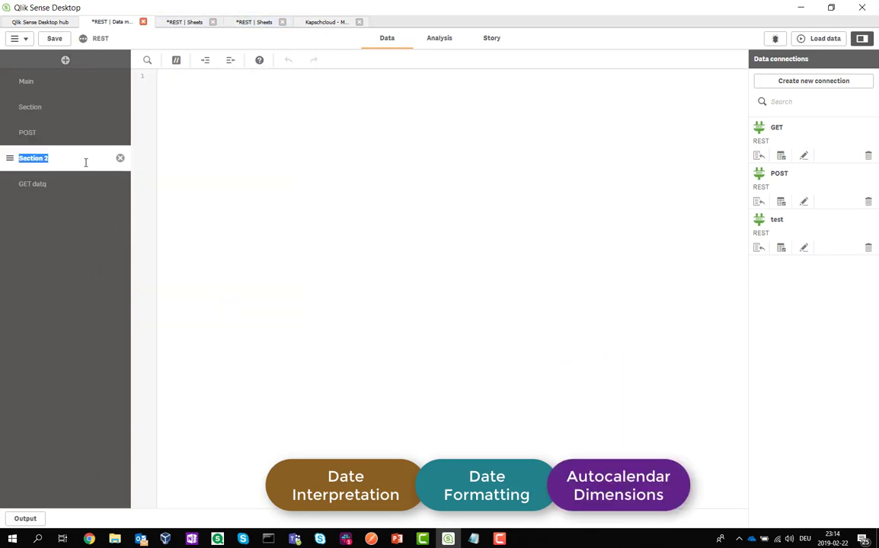
Name the new script section 'Autocalendar'
text(Autho)
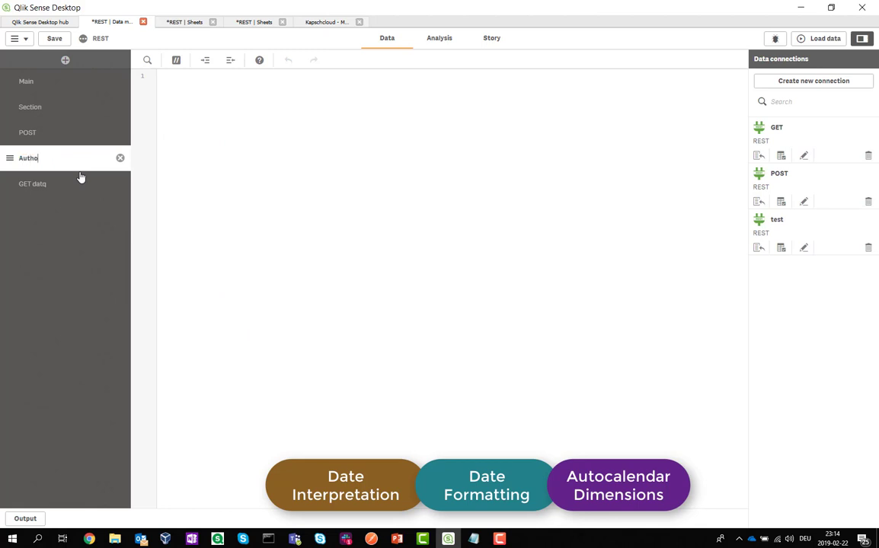
text(Autocalendar)
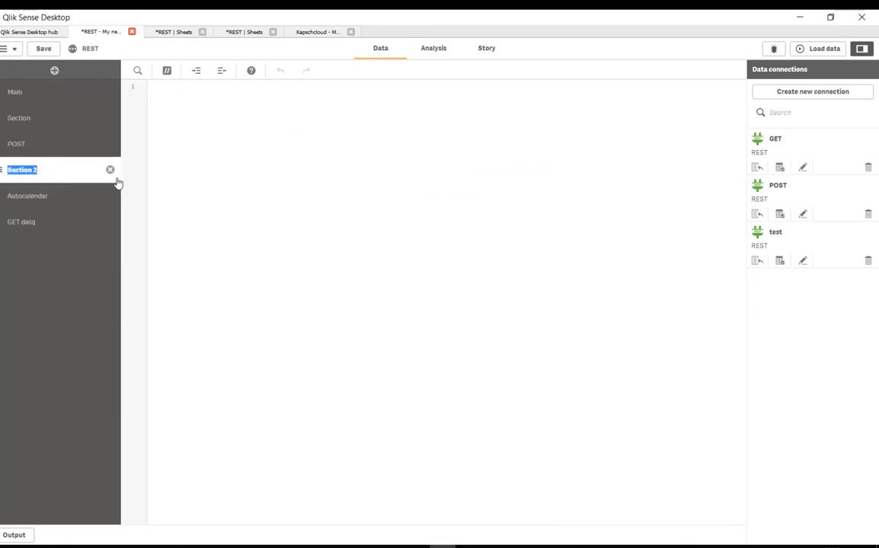
Name the next section 'Exit' with EXIT SCRIPT, then return to Autocalendar
text(Exit)
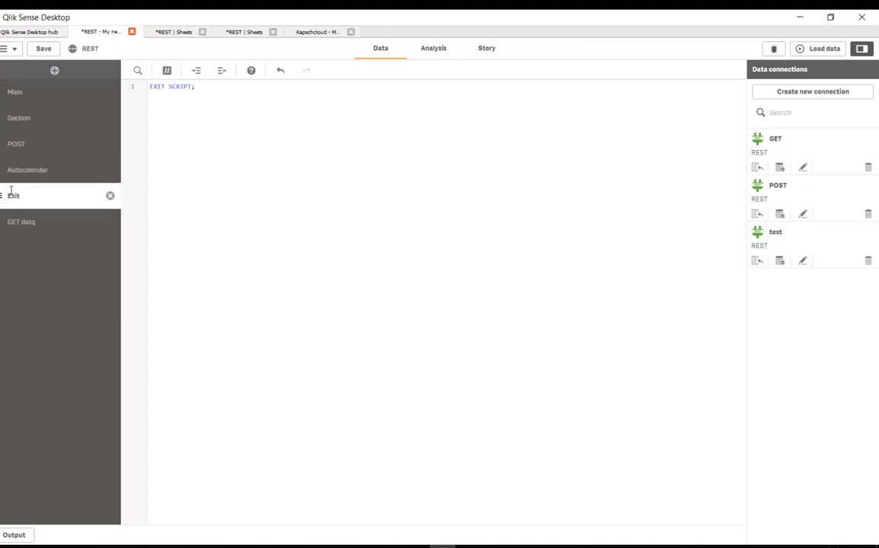
click(28, 170)
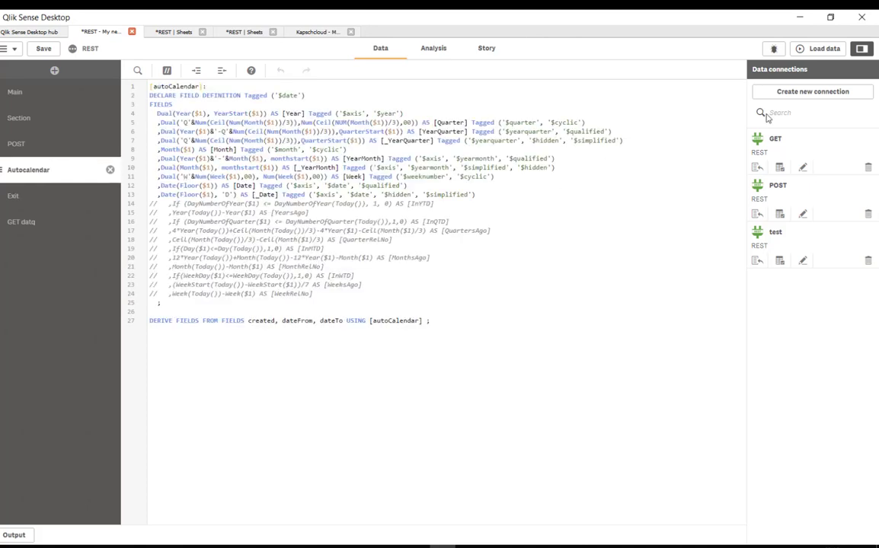
Reload the app with the autocalendar script and close the finished load report
click(823, 48)
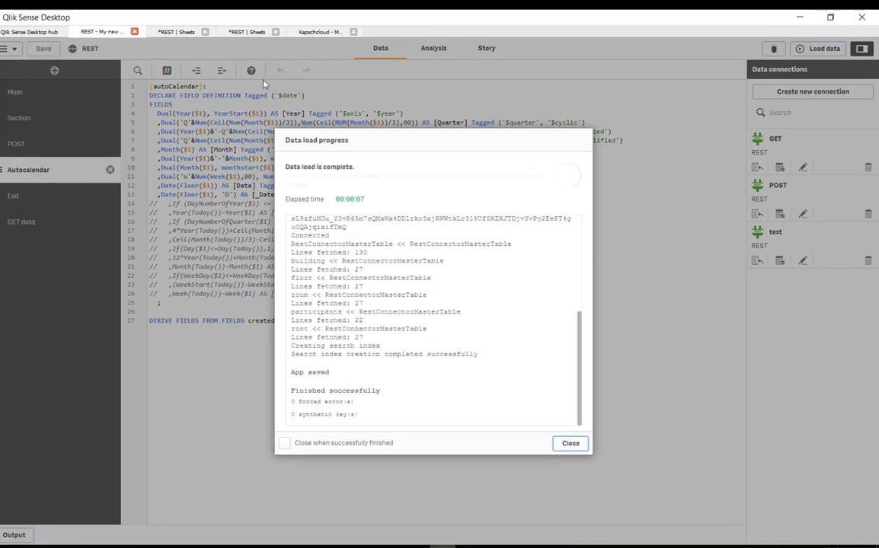
click(570, 443)
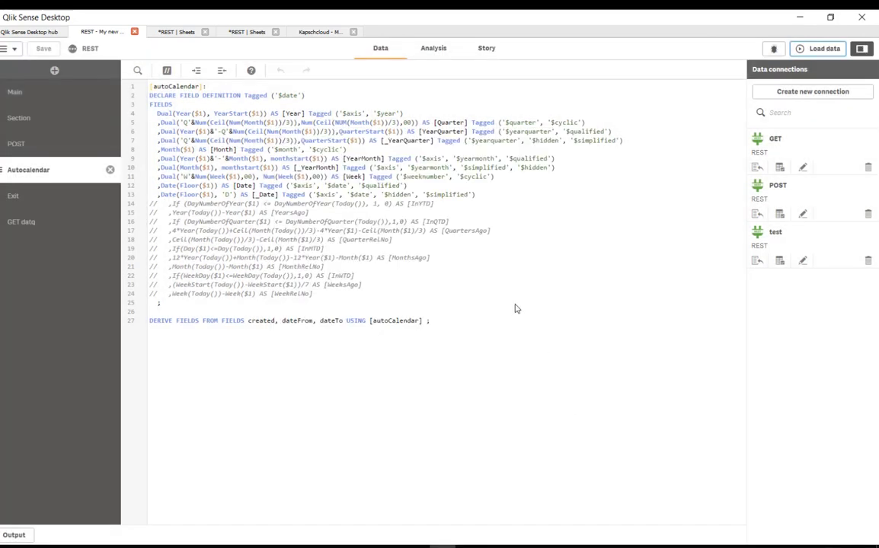
Open My new sheet and expand dateFrom to show its derived calendar fields
click(433, 48)
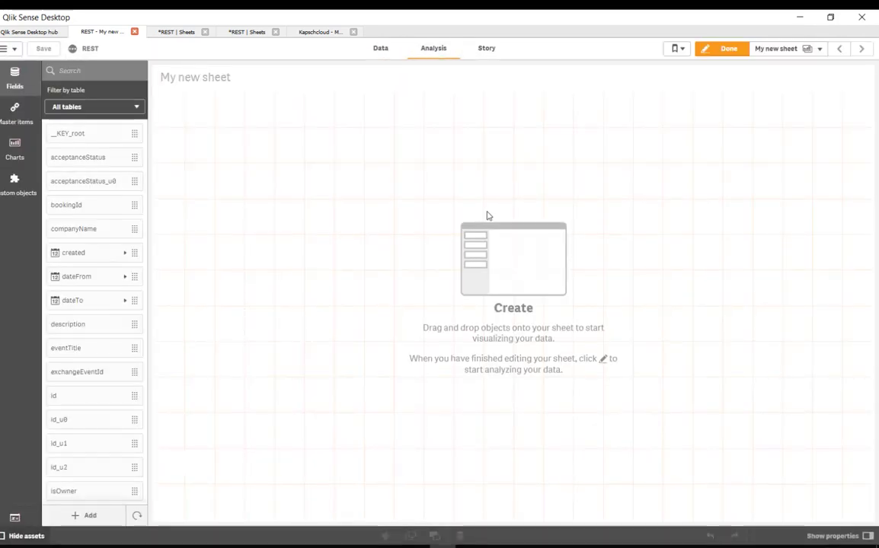
mouse_move(76, 263)
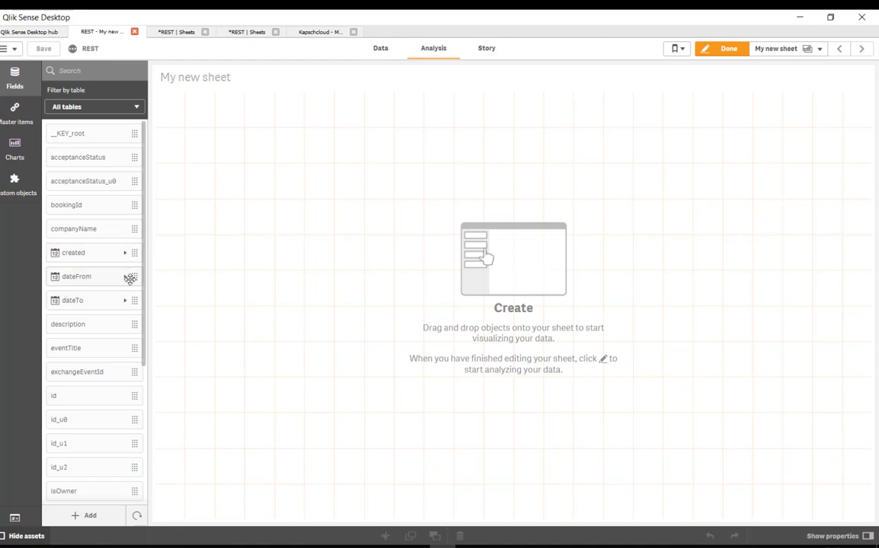
click(125, 277)
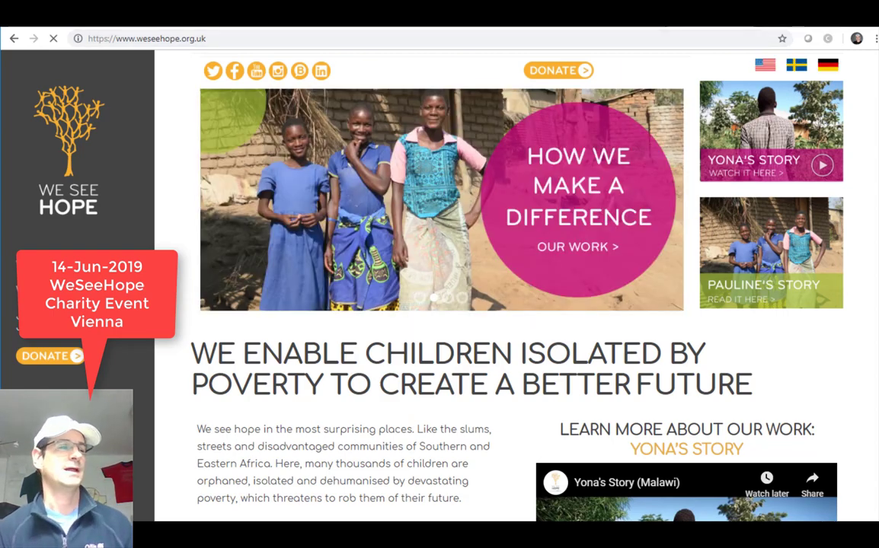
Switch to the qlikqonnections.com tab in Chrome
click(152, 38)
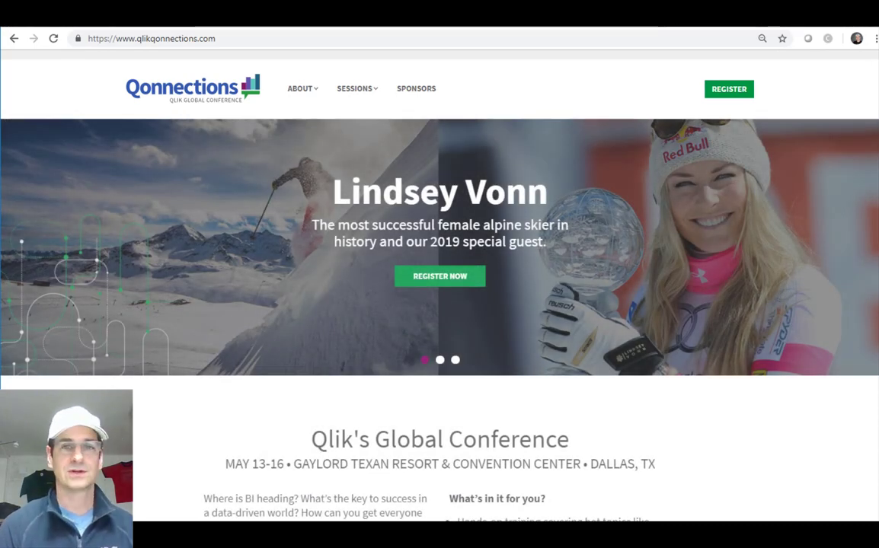